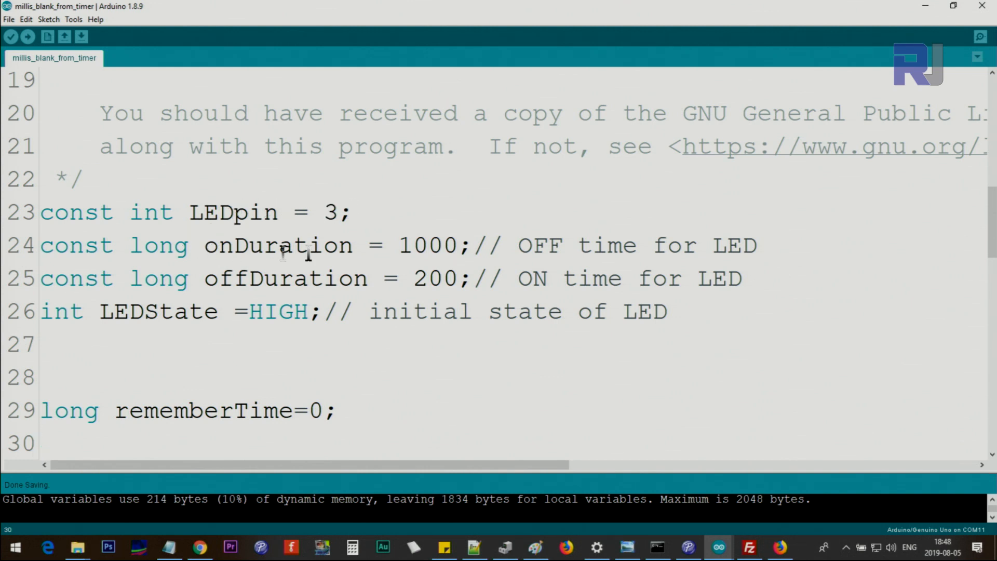
Highlight the onDuration and offDuration variable declarations
{"action": "double_click", "coordinate": [277, 246]}
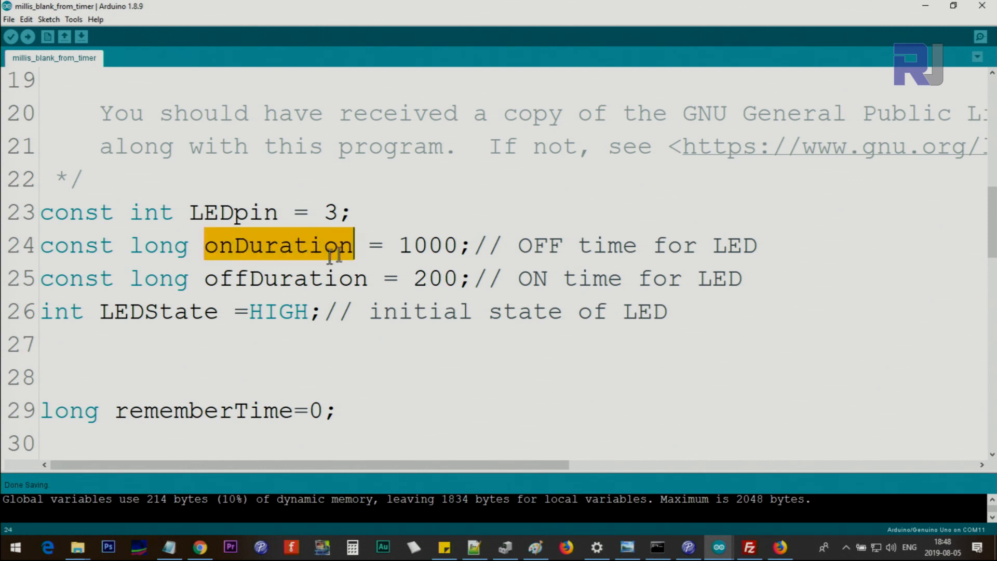
{"action": "double_click", "coordinate": [280, 277]}
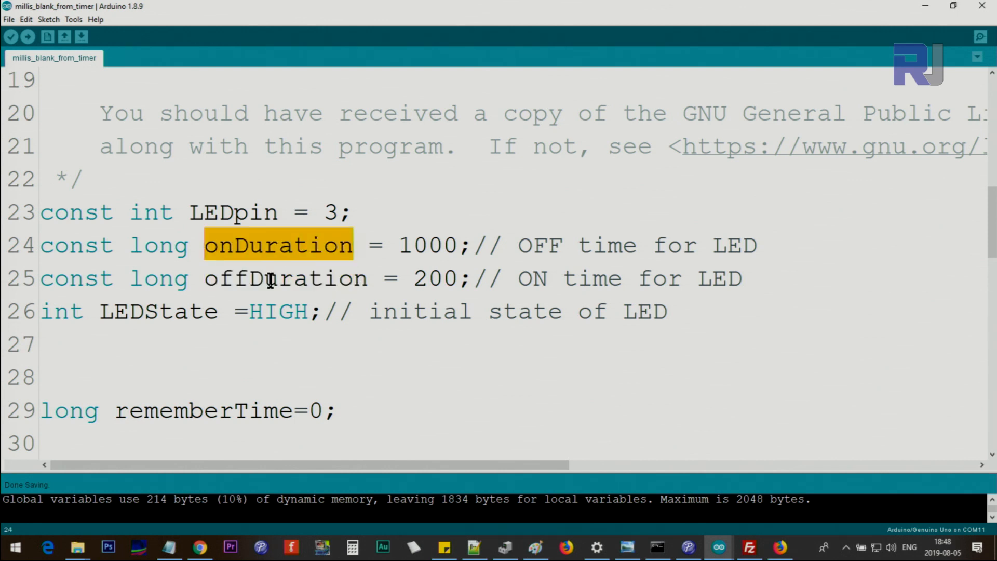
{"action": "double_click", "coordinate": [285, 278]}
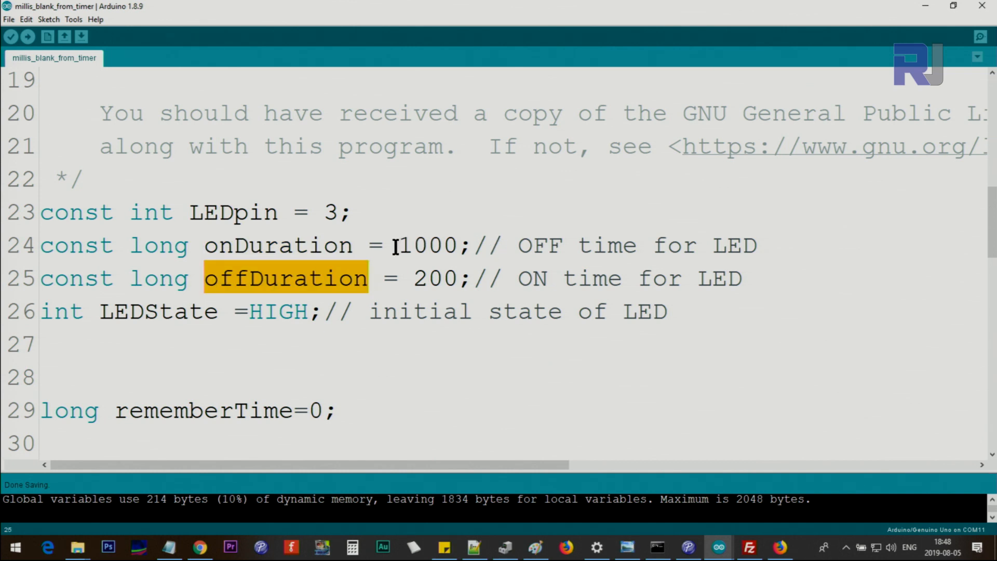
{"action": "double_click", "coordinate": [426, 246]}
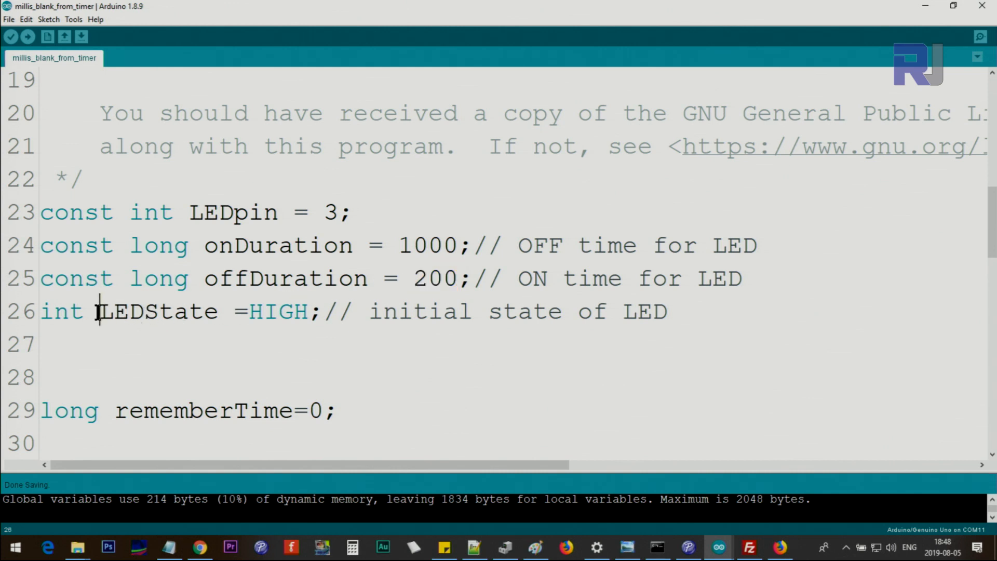
Highlight the initial HIGH LEDState value and the rememberTime variable
{"action": "double_click", "coordinate": [156, 311]}
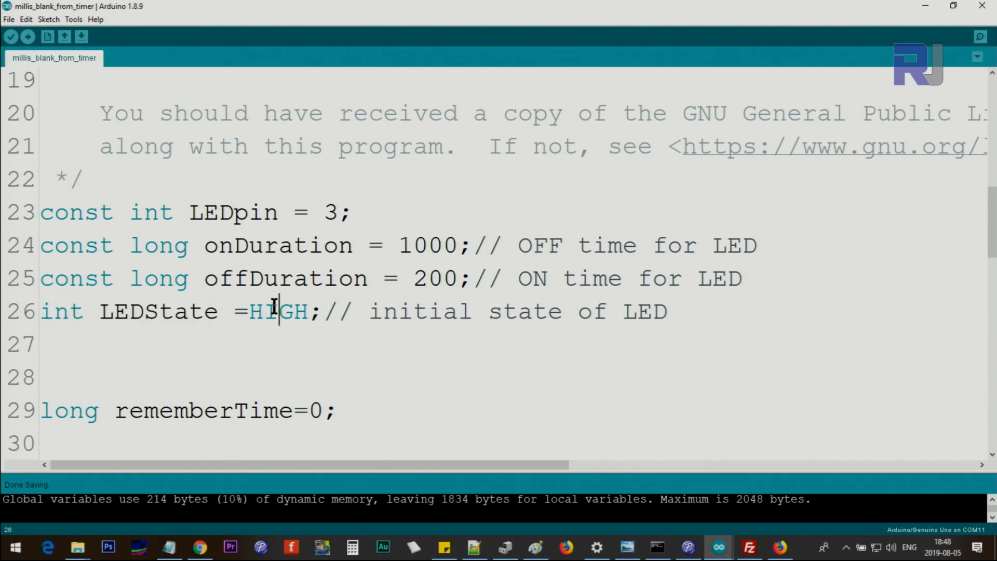
{"action": "double_click", "coordinate": [278, 311]}
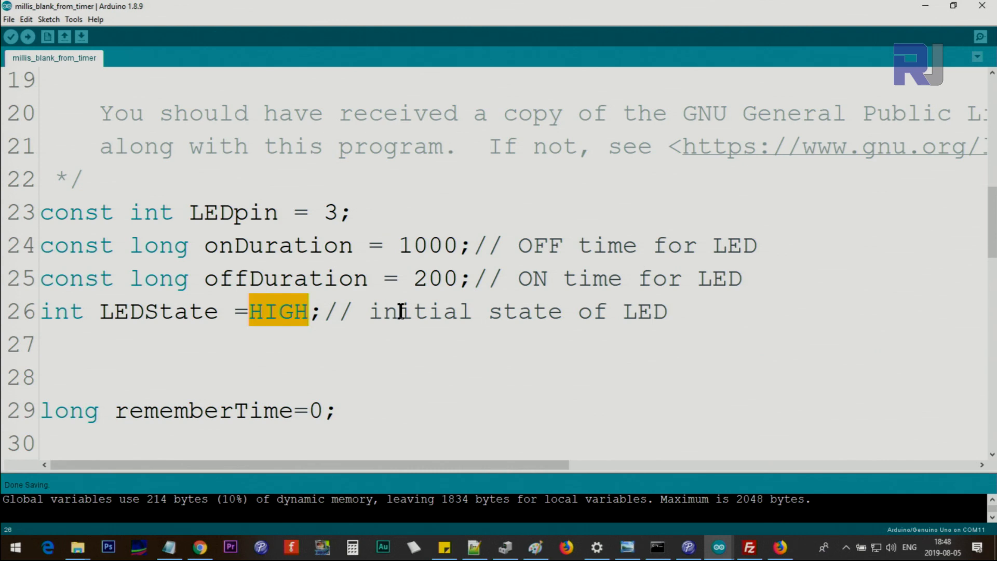
{"action": "mouse_move", "coordinate": [452, 320]}
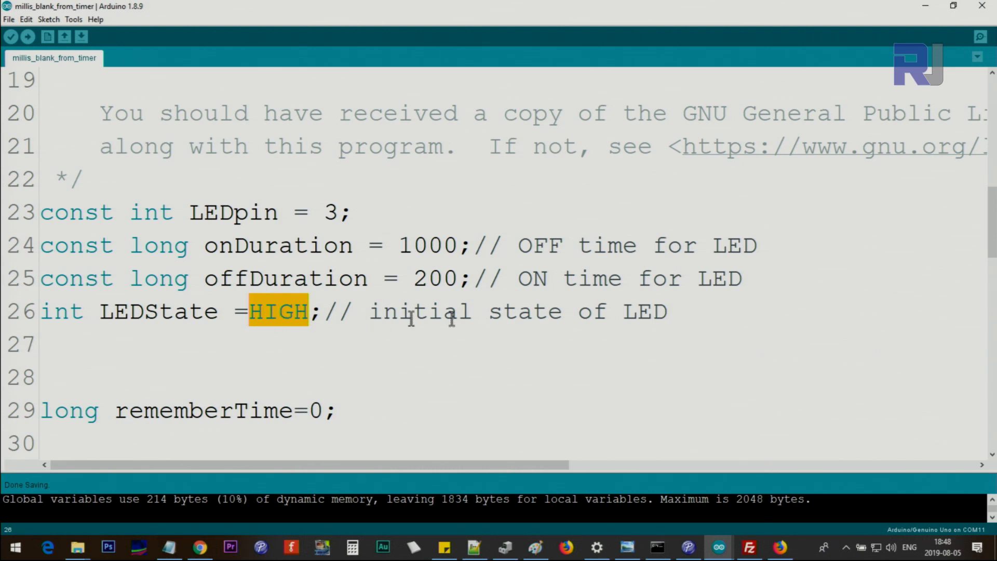
{"action": "scroll", "scroll_direction": "down", "scroll_amount": 3}
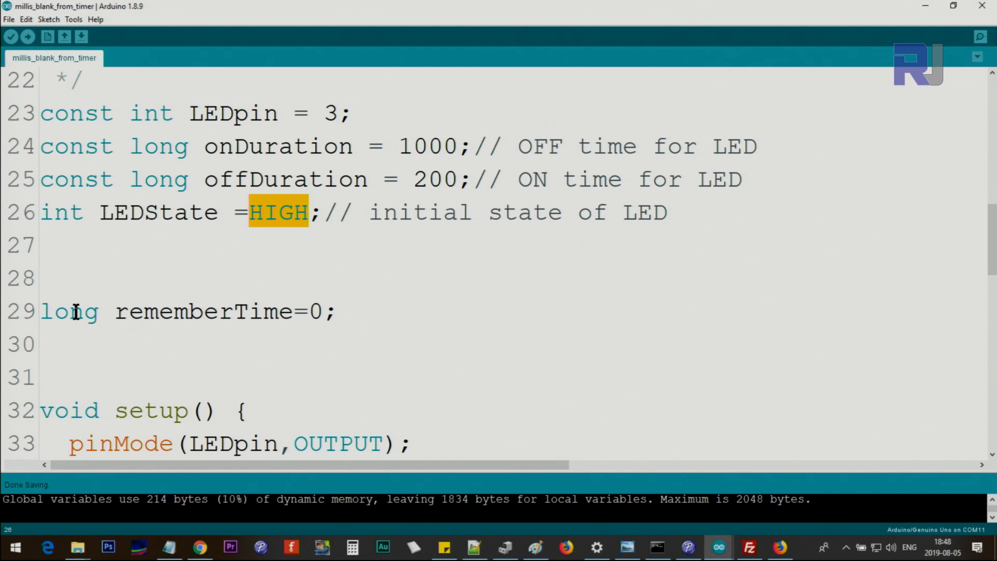
{"action": "double_click", "coordinate": [159, 311]}
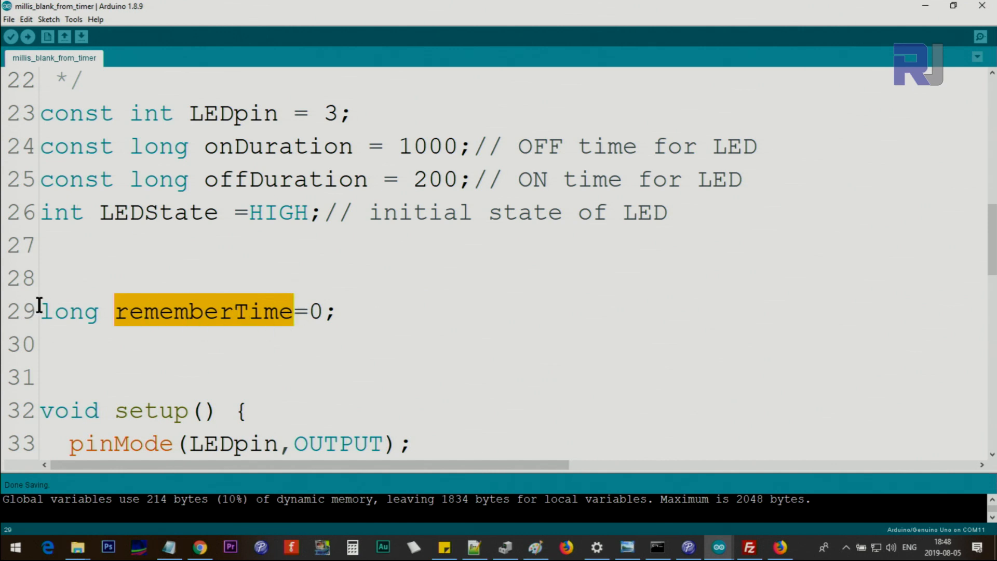
Explain setup: pinMode with LEDpin and OUTPUT, then the digitalWrite call
{"action": "scroll", "scroll_direction": "down", "scroll_amount": 3}
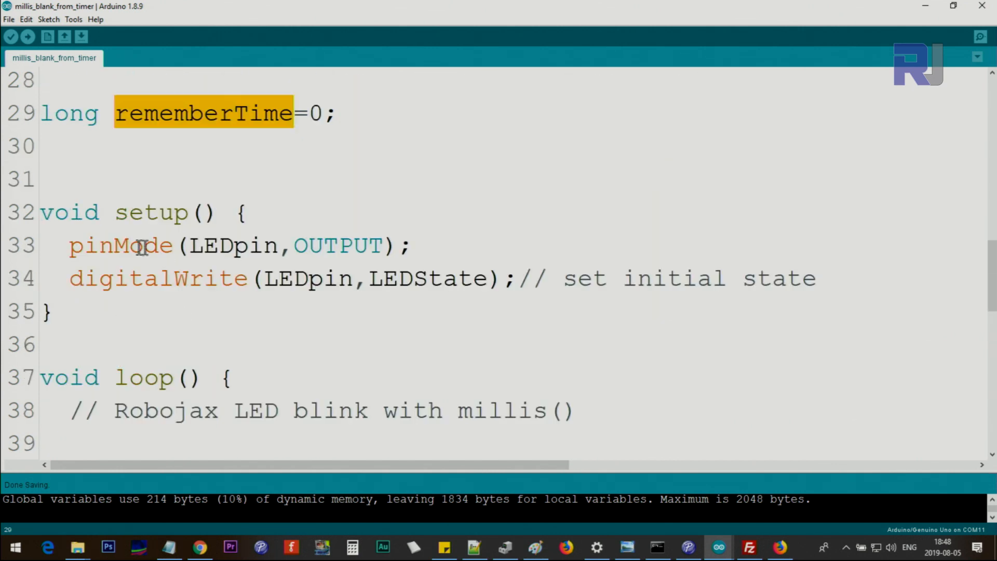
{"action": "double_click", "coordinate": [116, 246]}
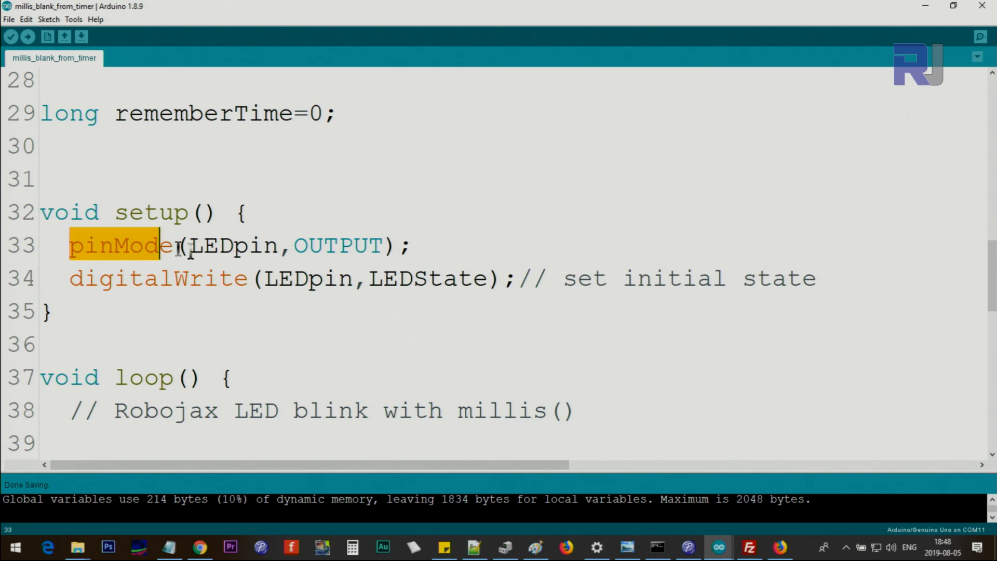
{"action": "double_click", "coordinate": [235, 245]}
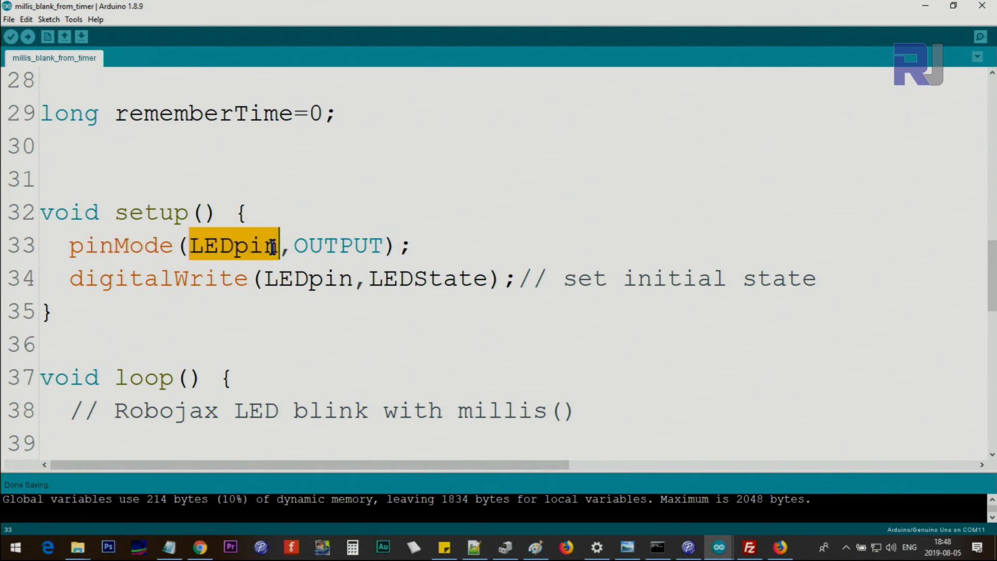
{"action": "double_click", "coordinate": [337, 246]}
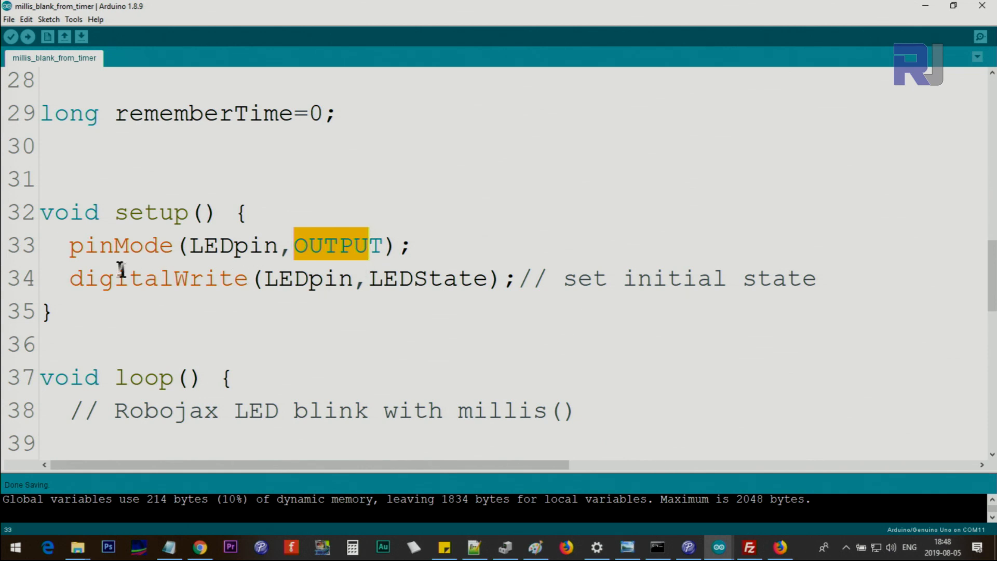
{"action": "double_click", "coordinate": [294, 279]}
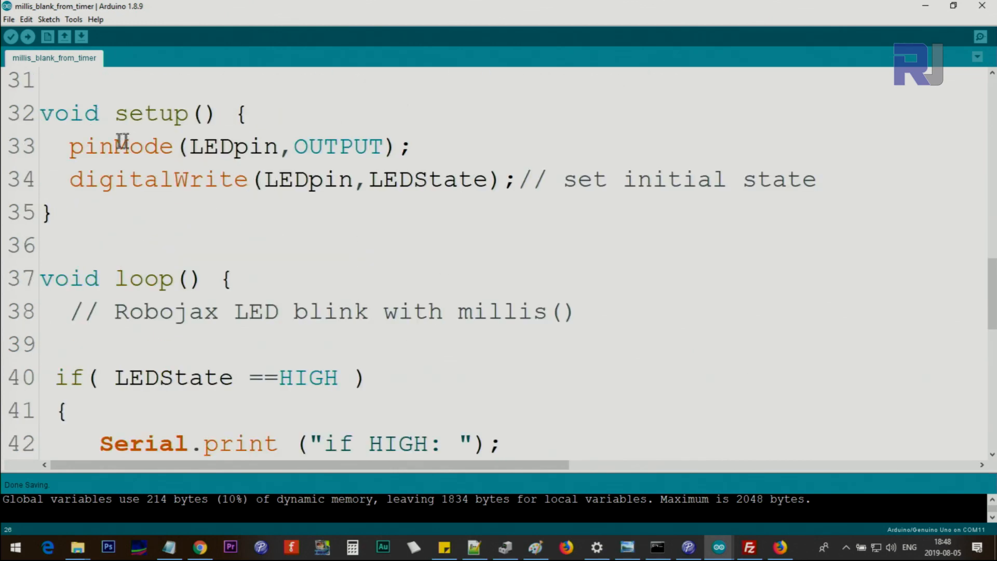
Mark the HIGH-branch timing check, pointing out millis() and rememberTime
{"action": "left_click_drag", "start_coordinate": [70, 147], "coordinate": [782, 179]}
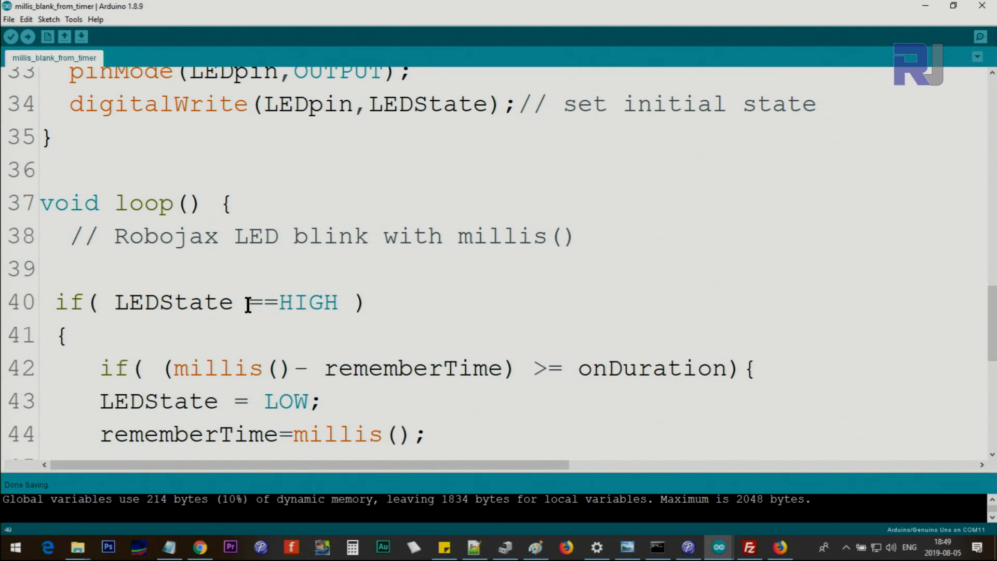
{"action": "double_click", "coordinate": [260, 302]}
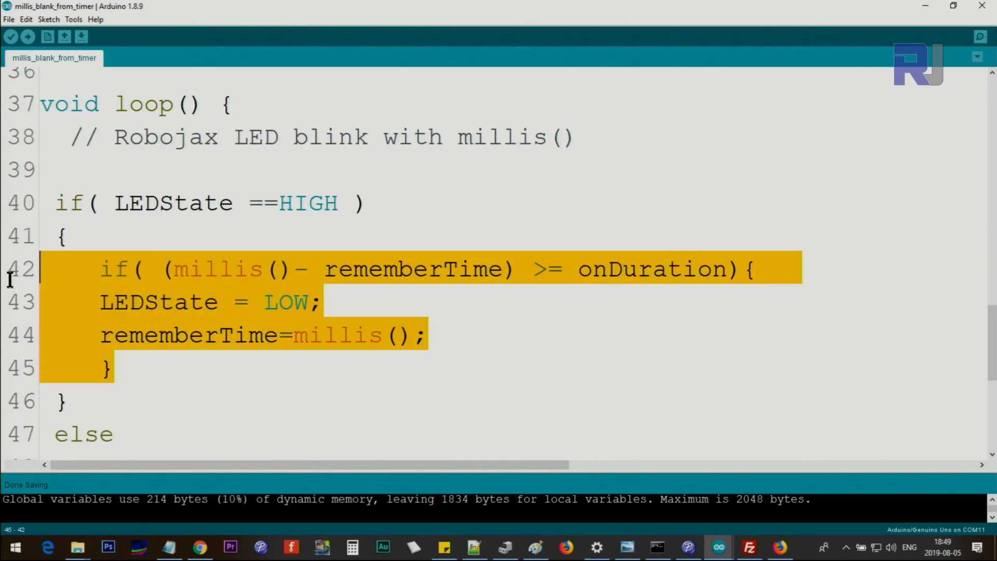
{"action": "left_click", "coordinate": [62, 401]}
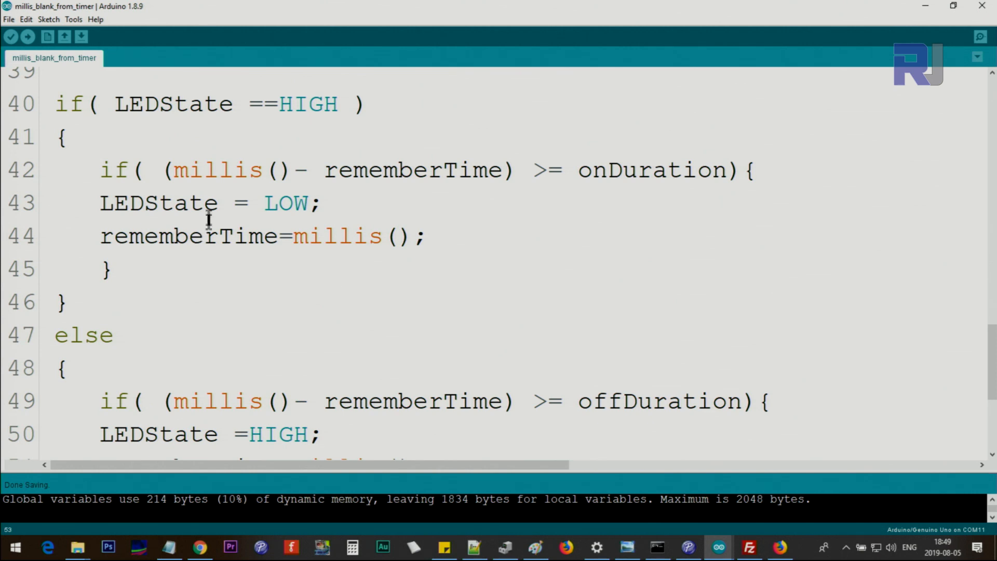
{"action": "mouse_move", "coordinate": [170, 169]}
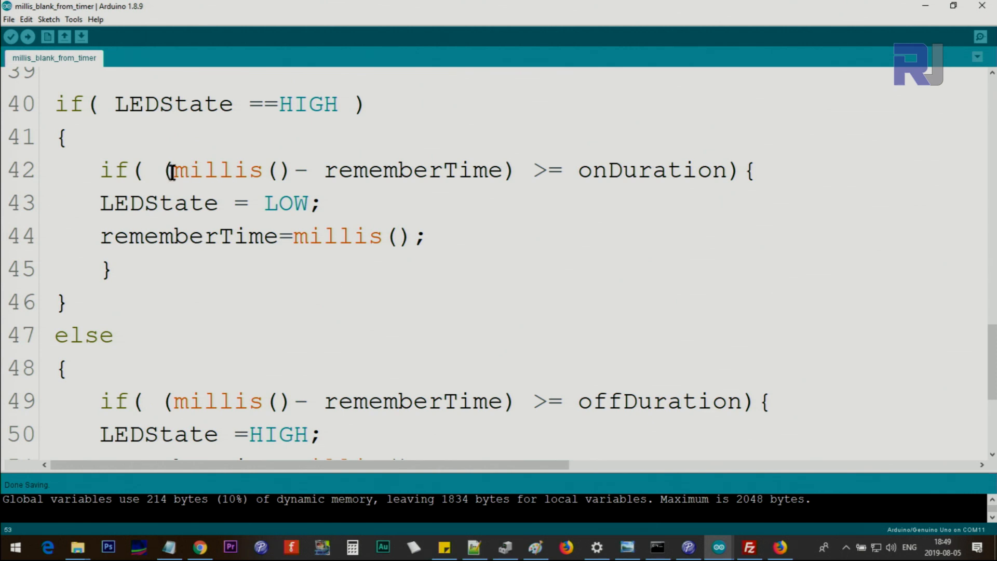
{"action": "double_click", "coordinate": [216, 169]}
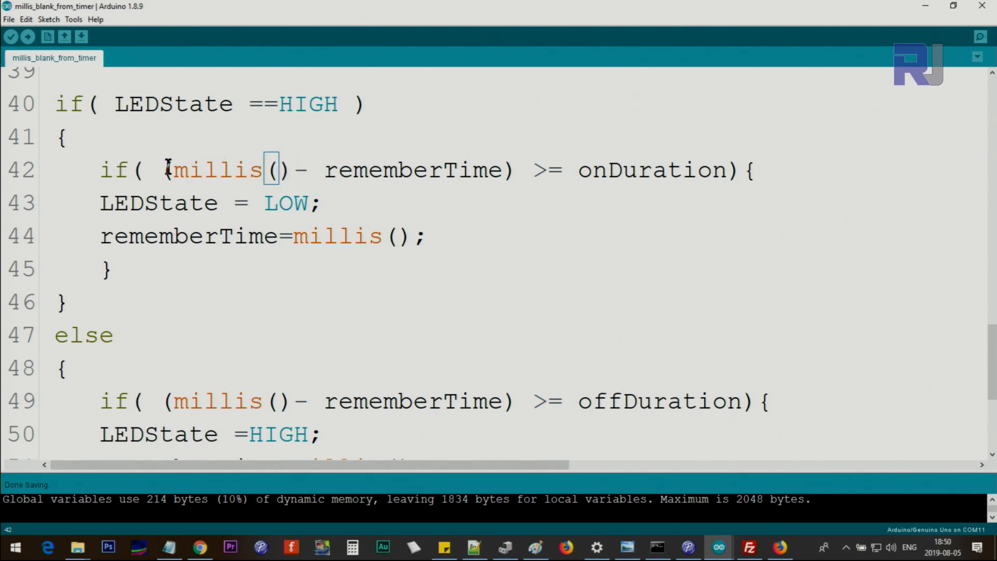
{"action": "double_click", "coordinate": [404, 170]}
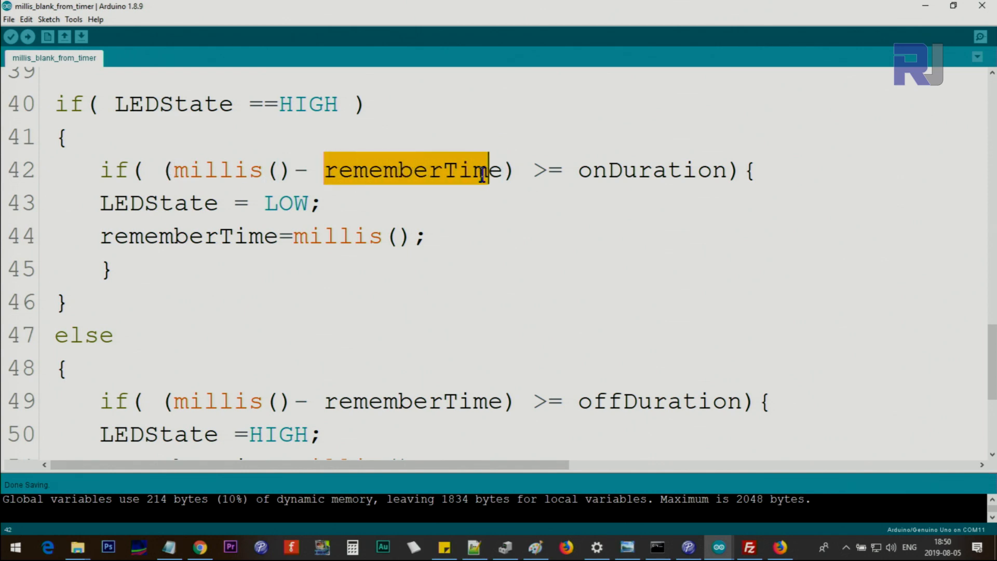
Point out the millis() minus rememberTime expression compared against onDuration
{"action": "scroll", "scroll_direction": "up", "scroll_amount": 3}
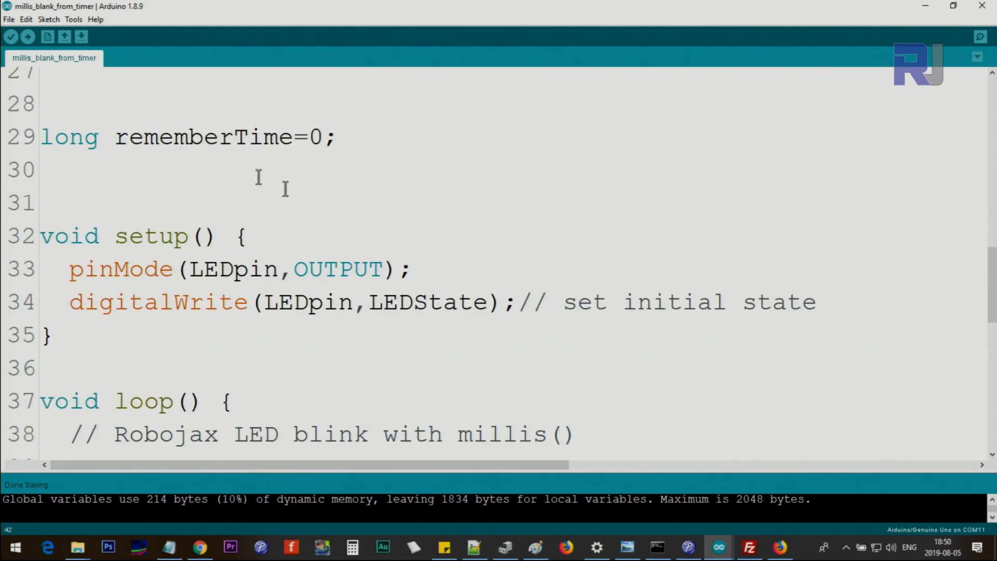
{"action": "scroll", "scroll_direction": "down", "scroll_amount": 3}
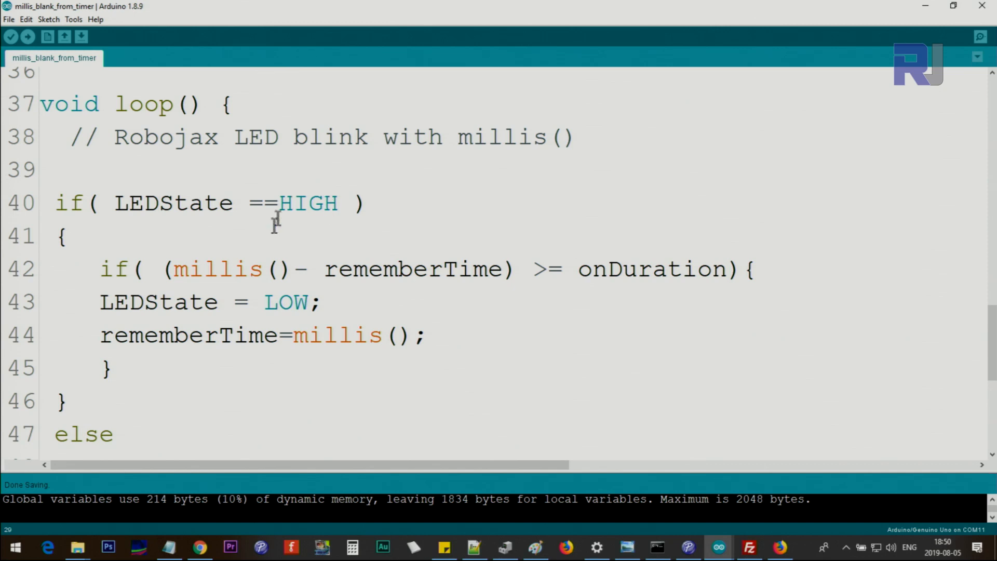
{"action": "mouse_move", "coordinate": [329, 256]}
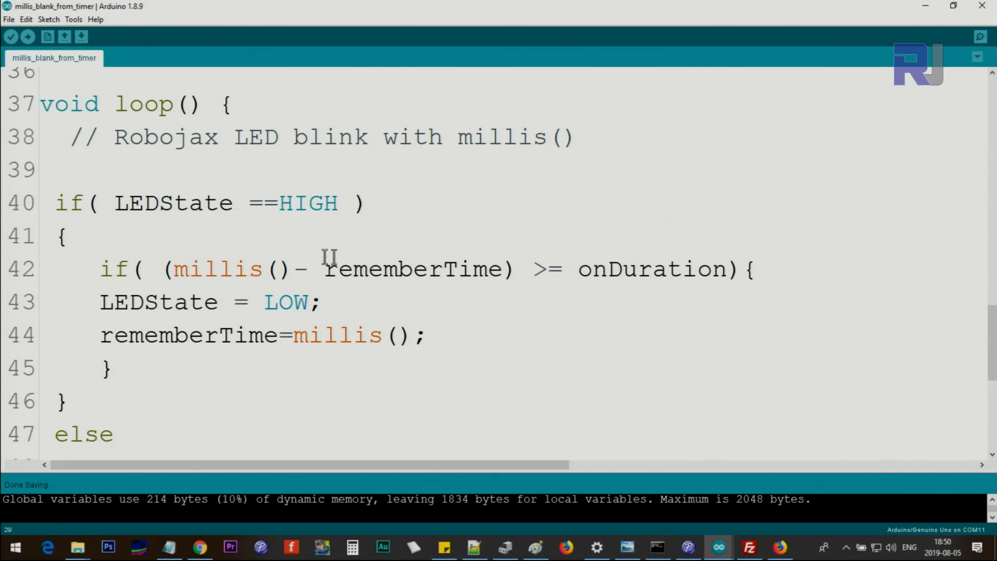
{"action": "left_click", "coordinate": [178, 269]}
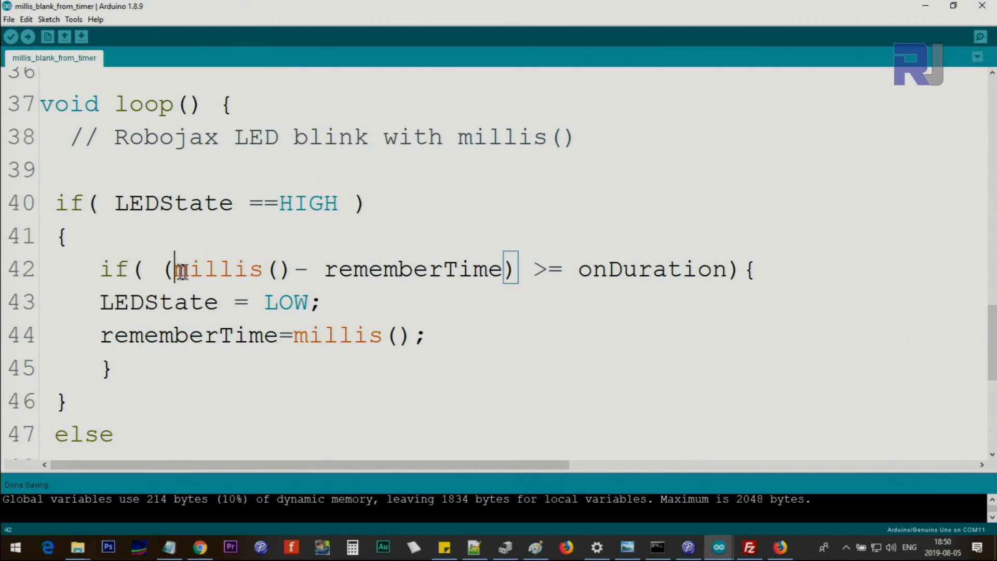
{"action": "double_click", "coordinate": [219, 269]}
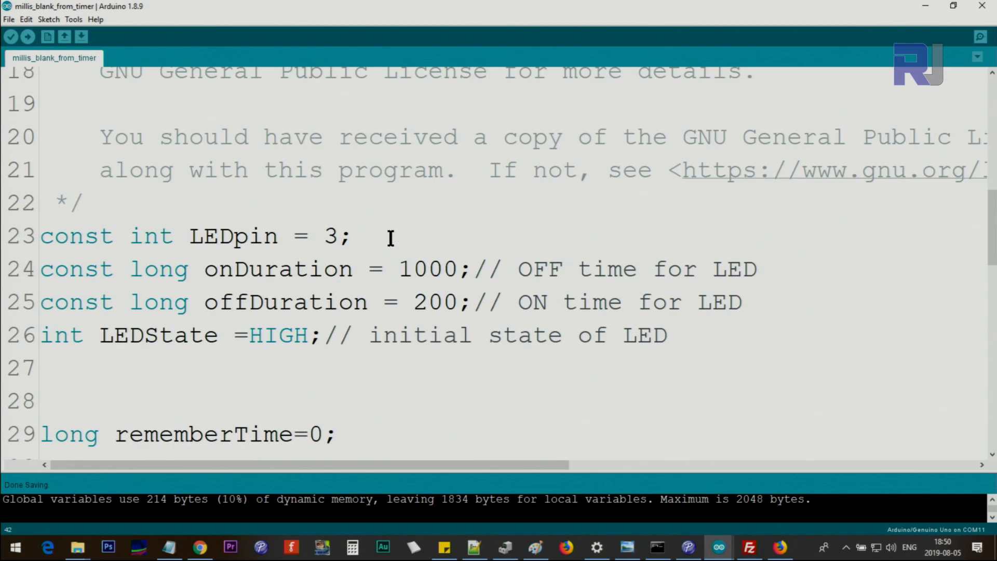
{"action": "double_click", "coordinate": [278, 268]}
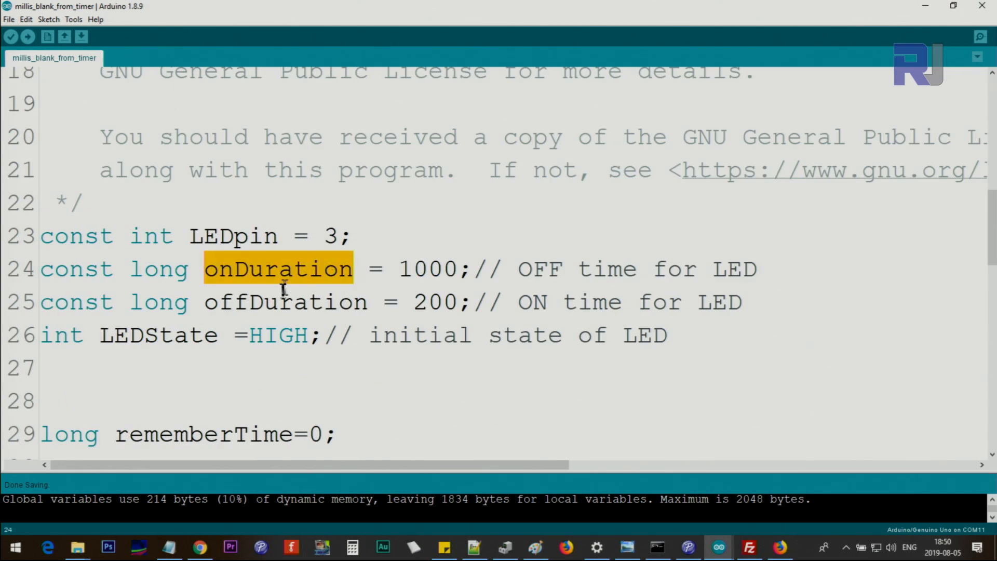
{"action": "scroll", "scroll_direction": "down", "scroll_amount": 3}
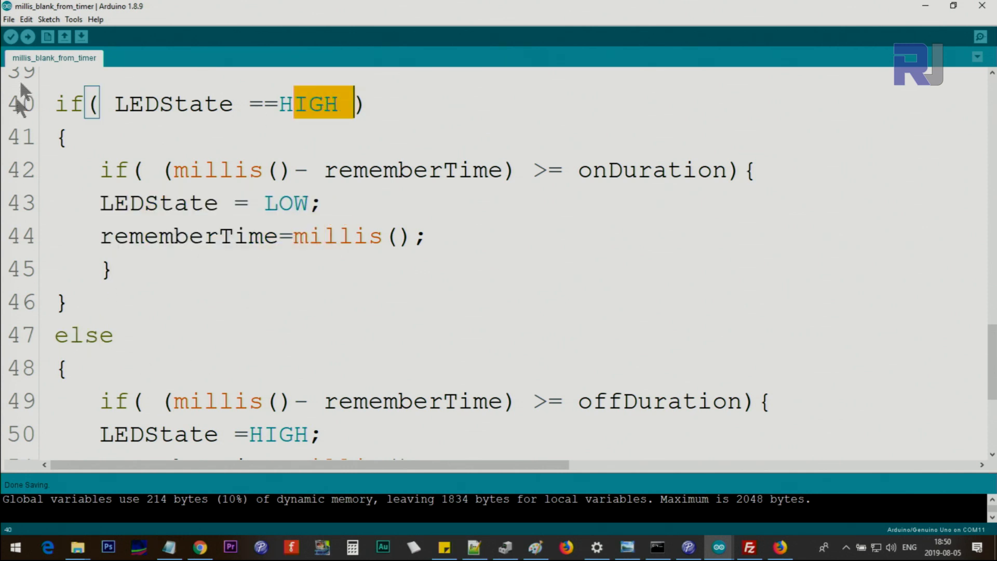
{"action": "mouse_move", "coordinate": [155, 323]}
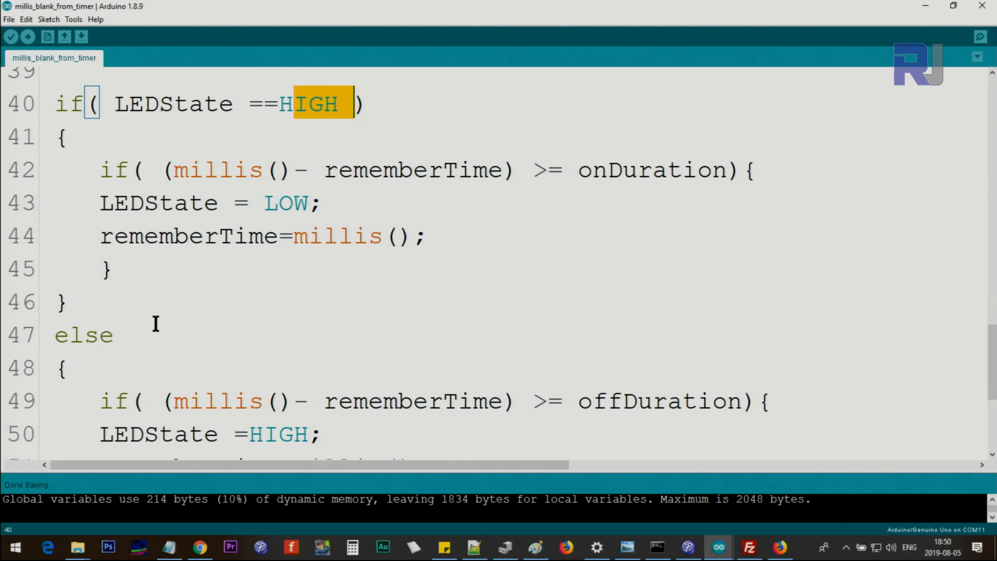
{"action": "mouse_move", "coordinate": [222, 230]}
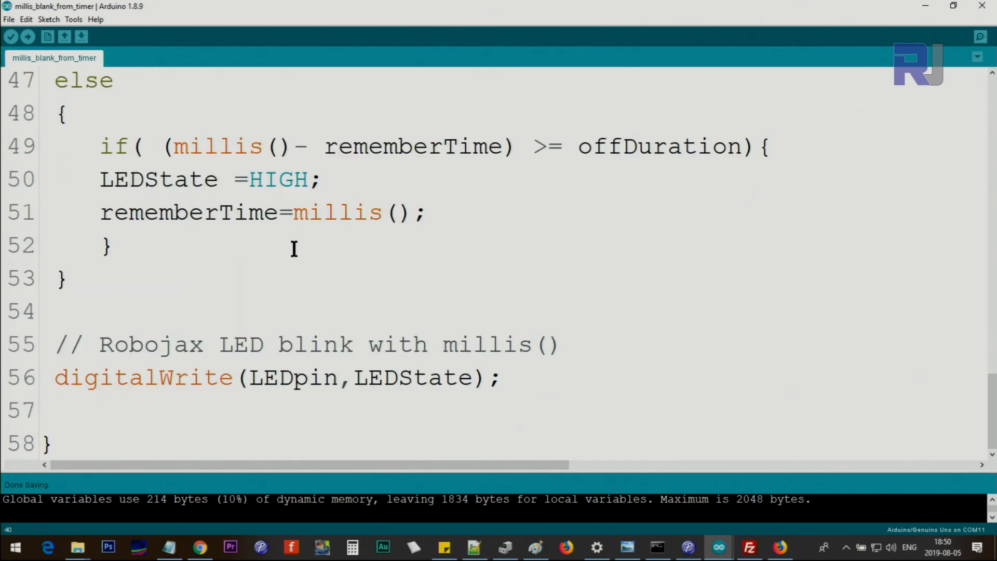
Highlight LEDState set to LOW and rememberTime being reset
{"action": "left_click", "coordinate": [88, 301]}
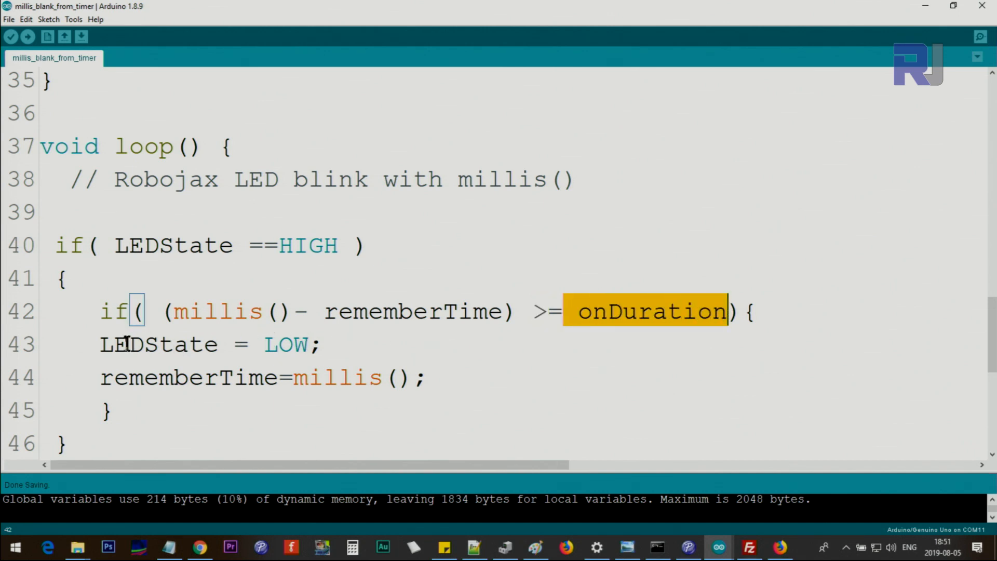
{"action": "double_click", "coordinate": [286, 344]}
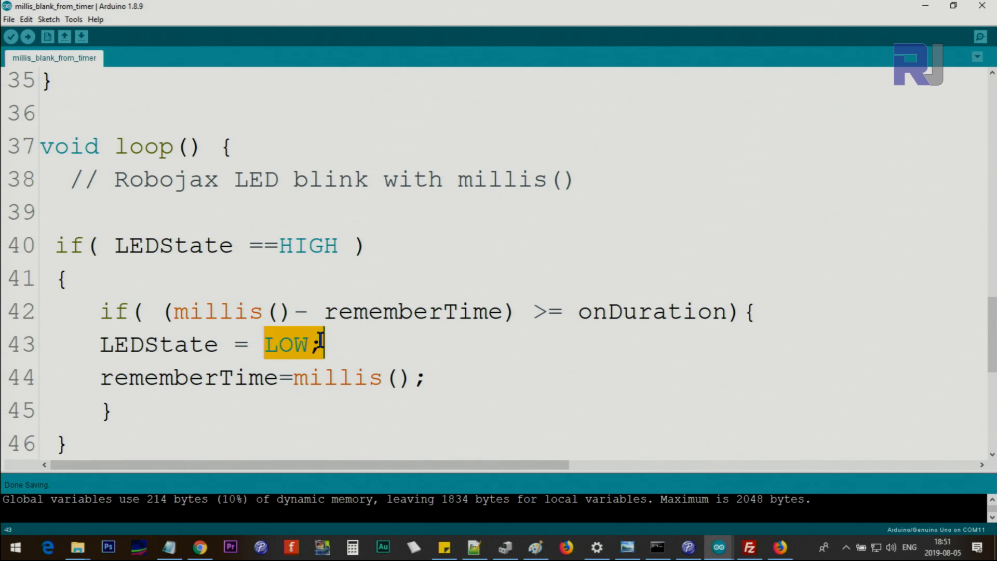
{"action": "mouse_move", "coordinate": [198, 343]}
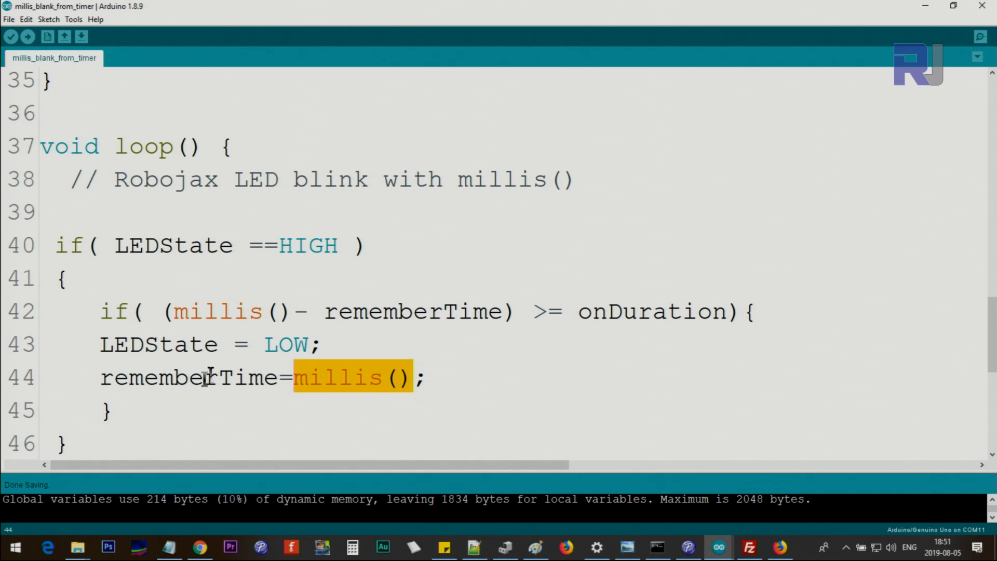
{"action": "double_click", "coordinate": [413, 311]}
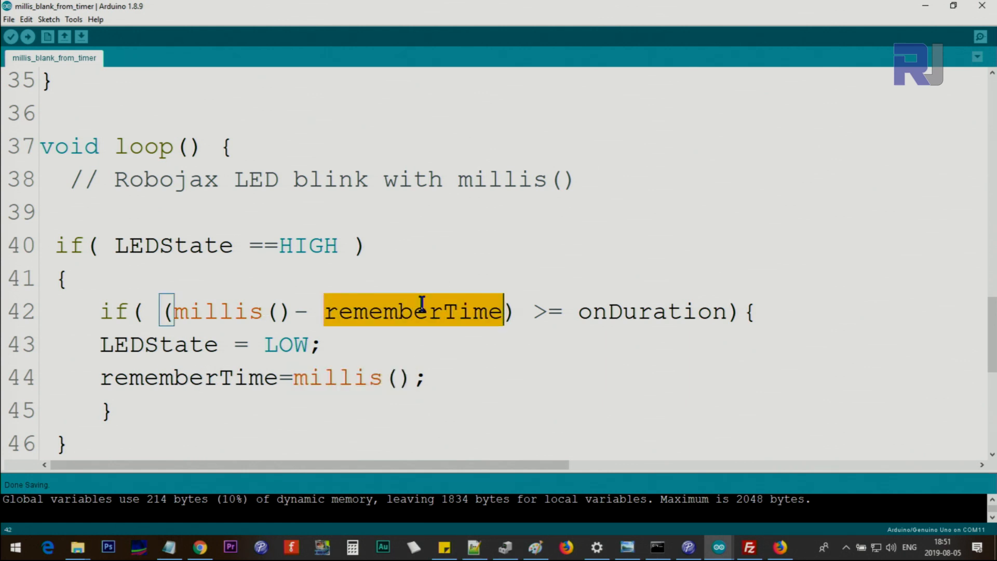
{"action": "double_click", "coordinate": [187, 377]}
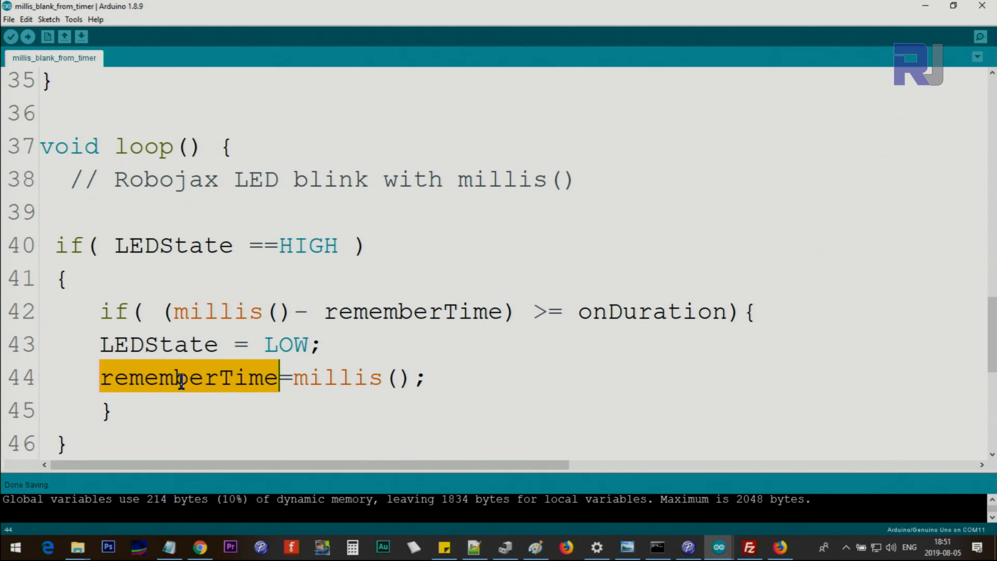
{"action": "mouse_move", "coordinate": [204, 158]}
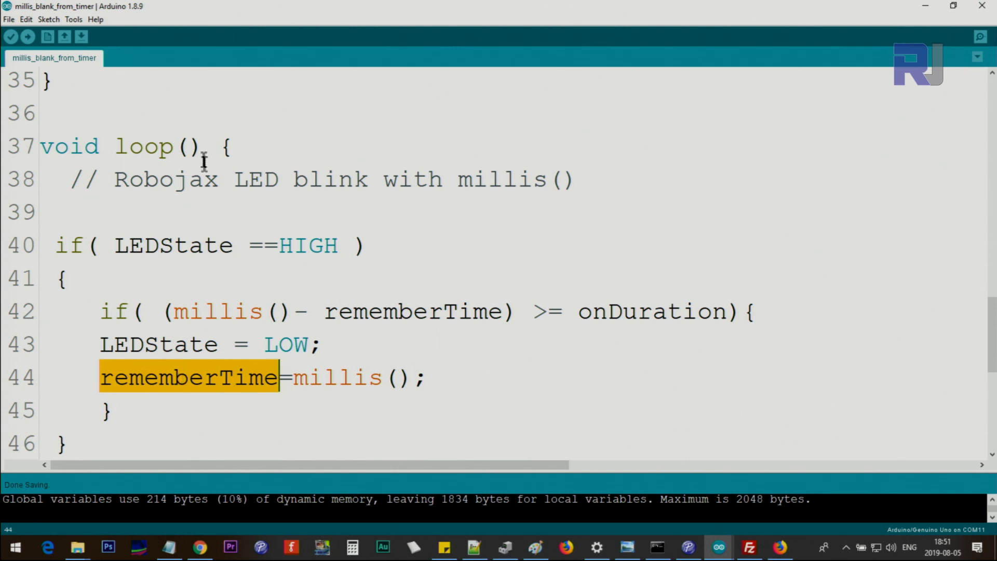
Show where the else branch begins and highlight LEDpin in digitalWrite
{"action": "double_click", "coordinate": [307, 245]}
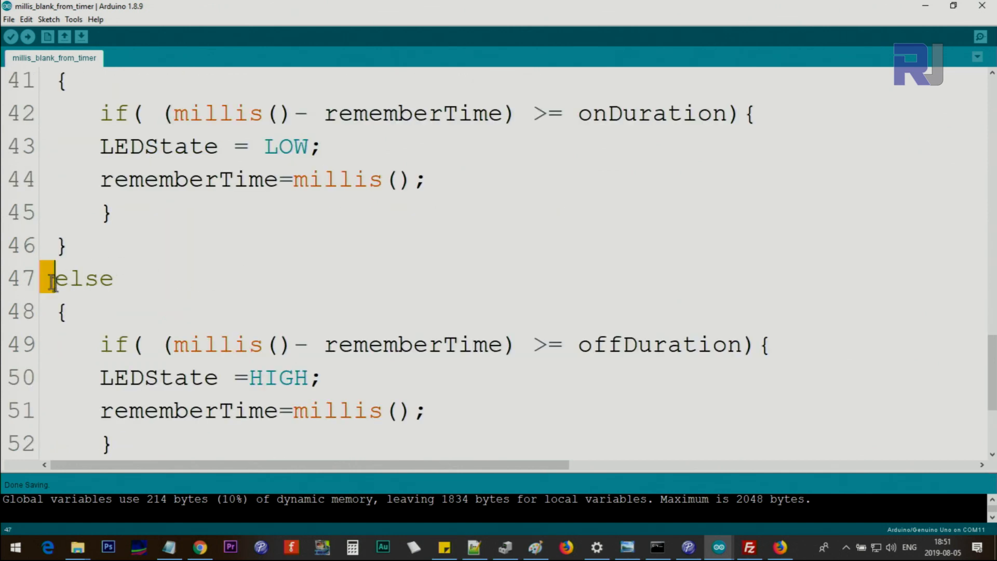
{"action": "scroll", "scroll_direction": "down", "scroll_amount": 3}
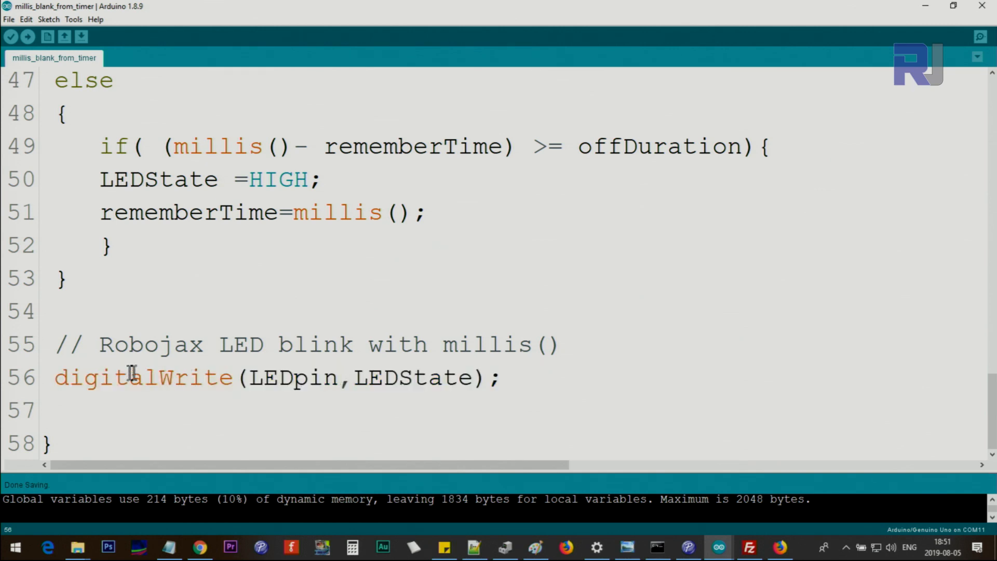
{"action": "double_click", "coordinate": [293, 377]}
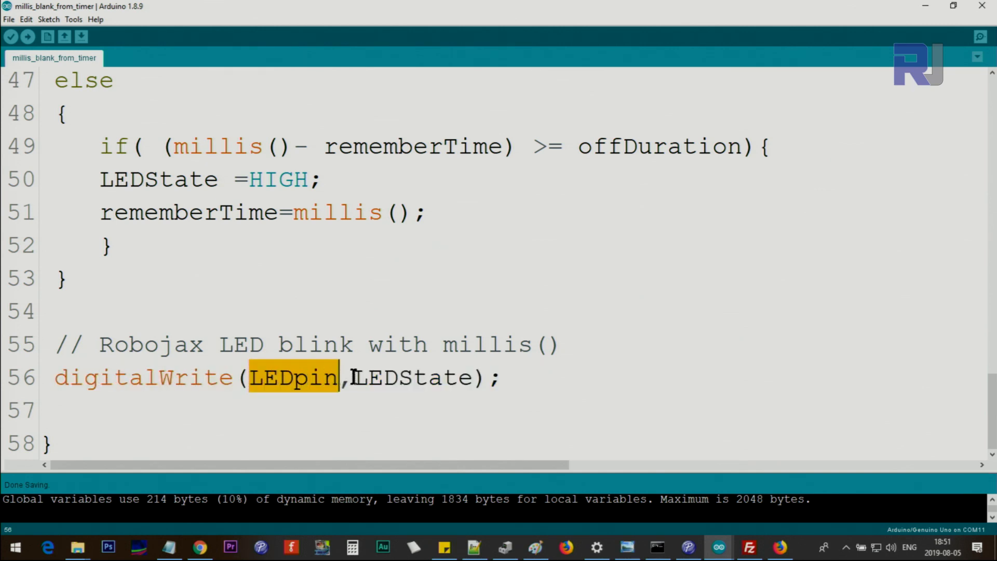
{"action": "double_click", "coordinate": [412, 377]}
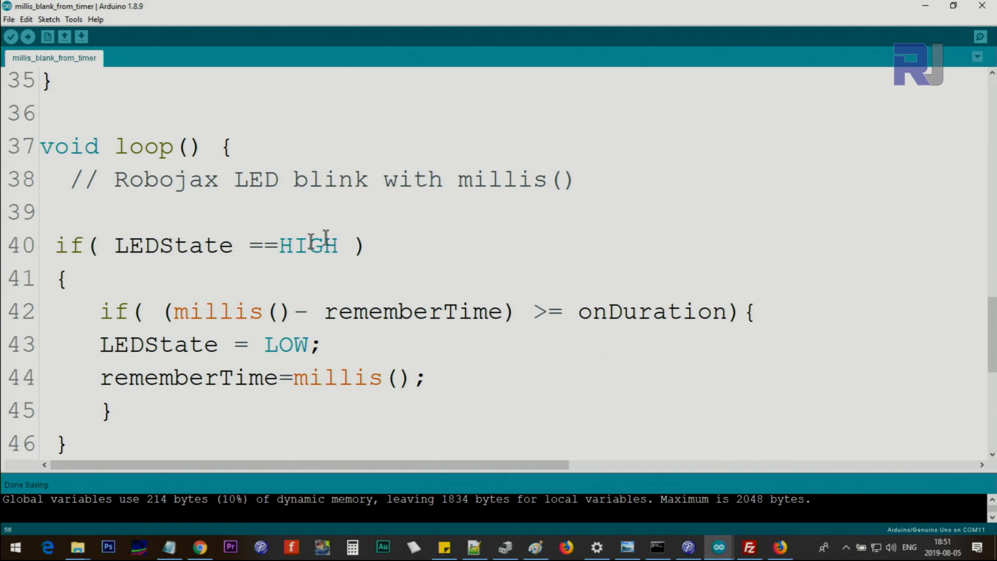
{"action": "left_click_drag", "start_coordinate": [114, 246], "coordinate": [339, 245]}
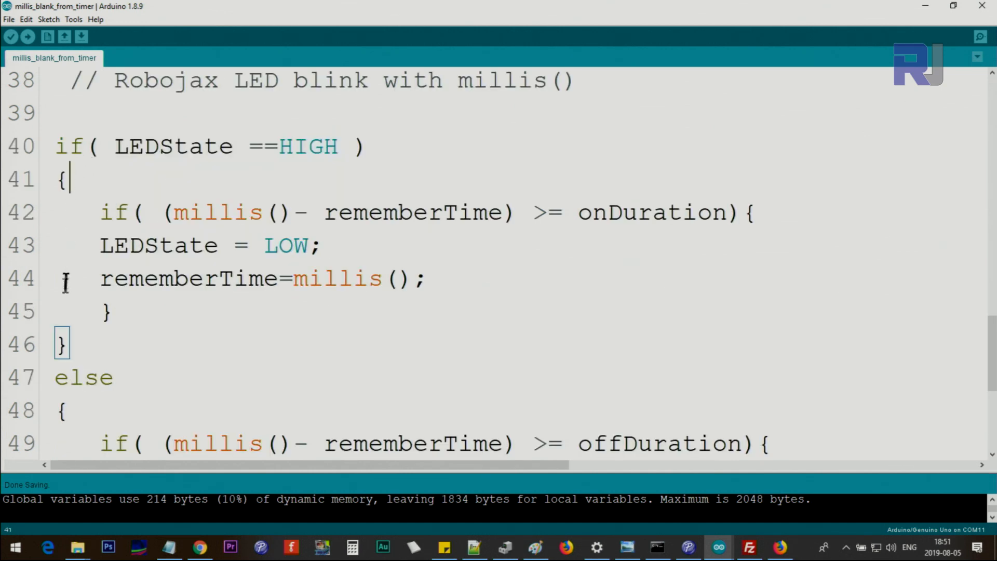
Highlight millis(), rememberTime and offDuration in the else-branch off-duration check
{"action": "scroll", "scroll_direction": "down", "scroll_amount": 3}
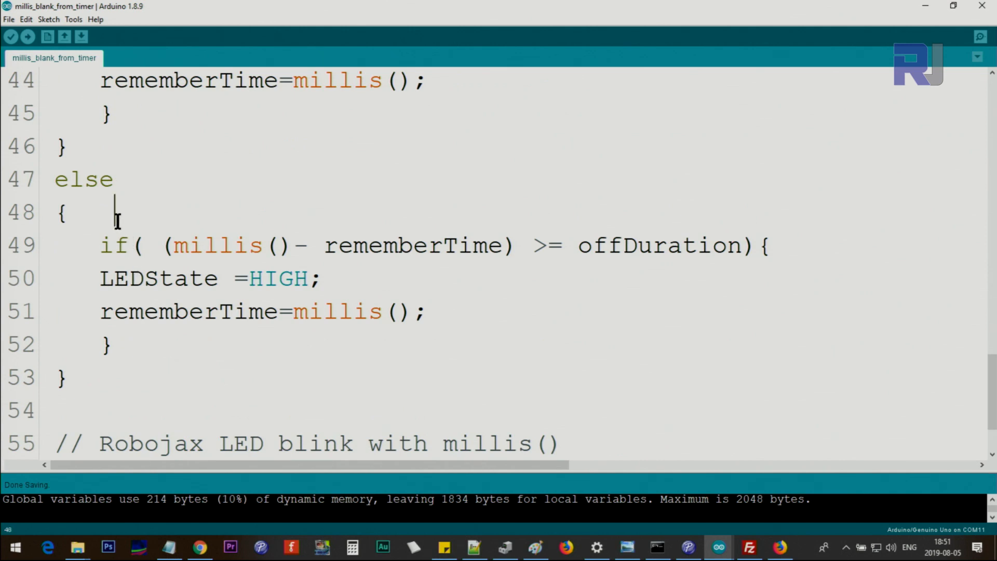
{"action": "double_click", "coordinate": [210, 245]}
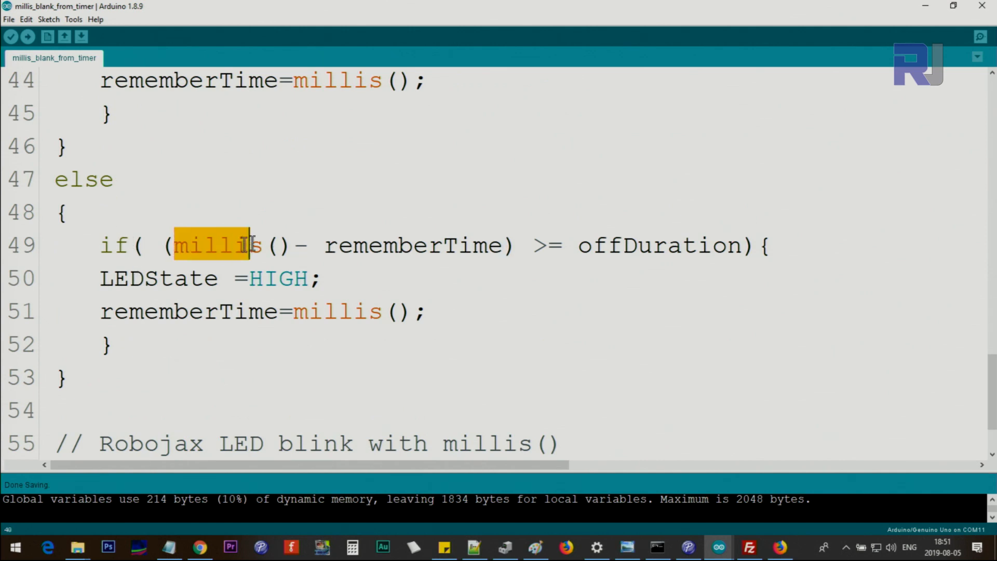
{"action": "double_click", "coordinate": [412, 245]}
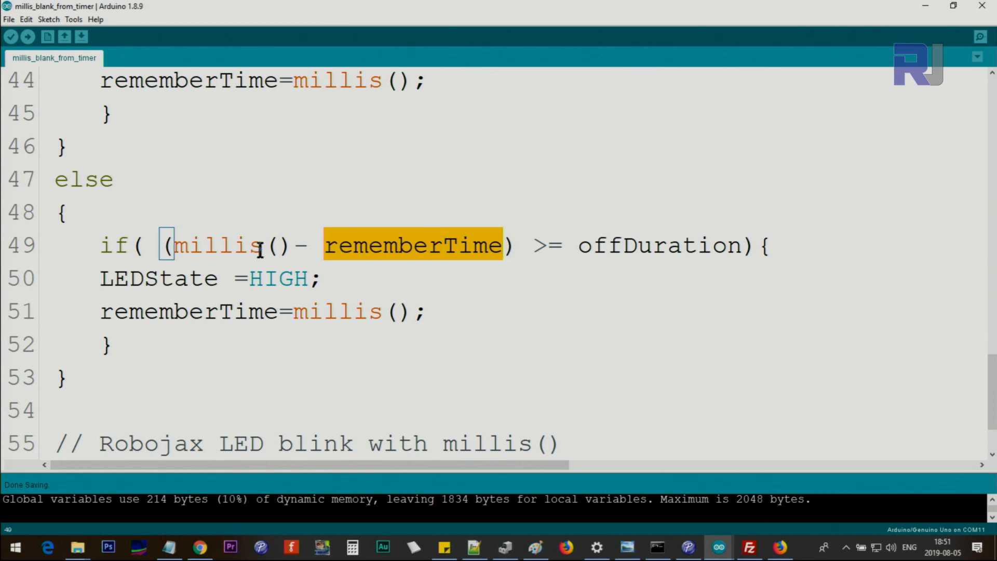
{"action": "double_click", "coordinate": [216, 245]}
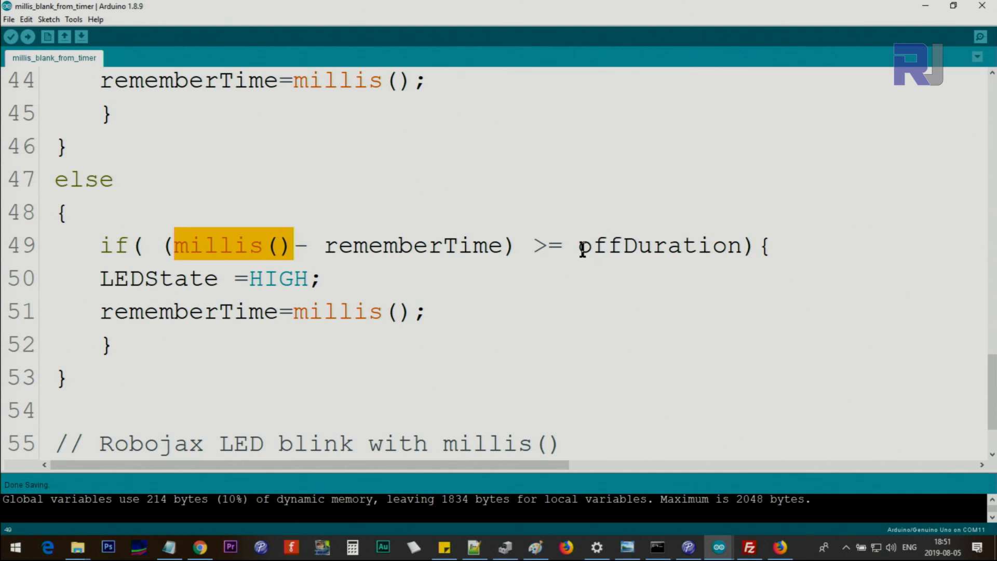
{"action": "double_click", "coordinate": [646, 246]}
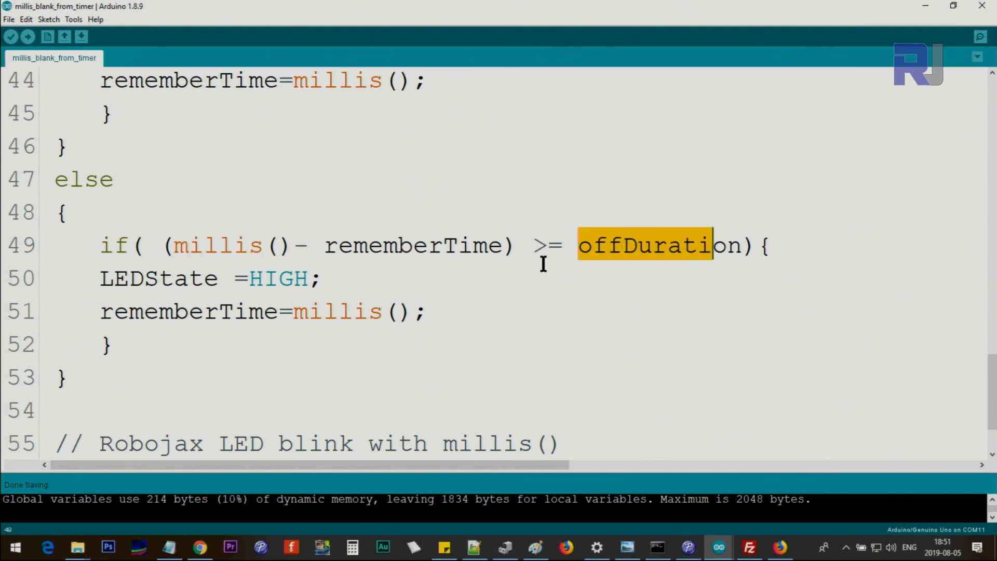
{"action": "mouse_move", "coordinate": [407, 191]}
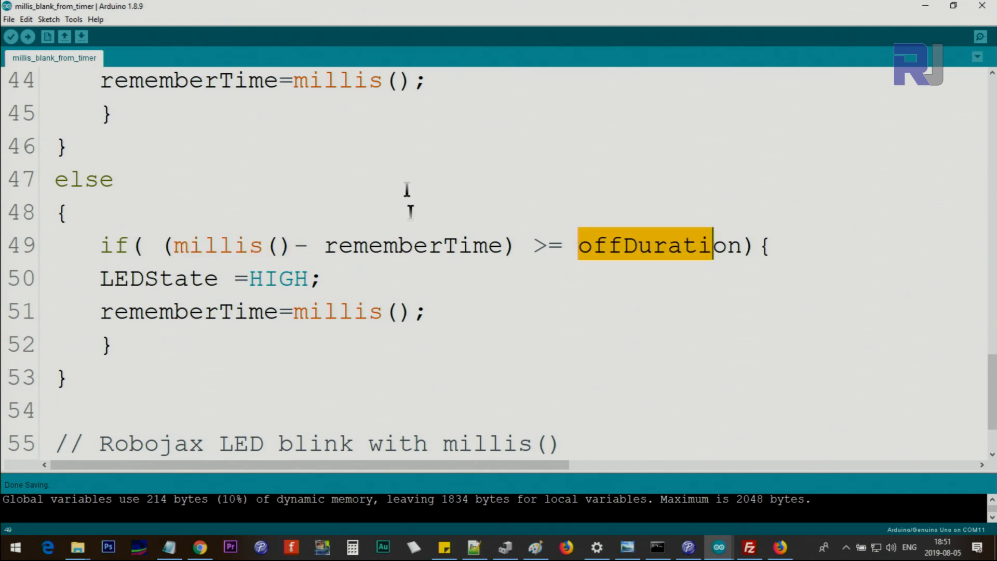
{"action": "mouse_move", "coordinate": [442, 89]}
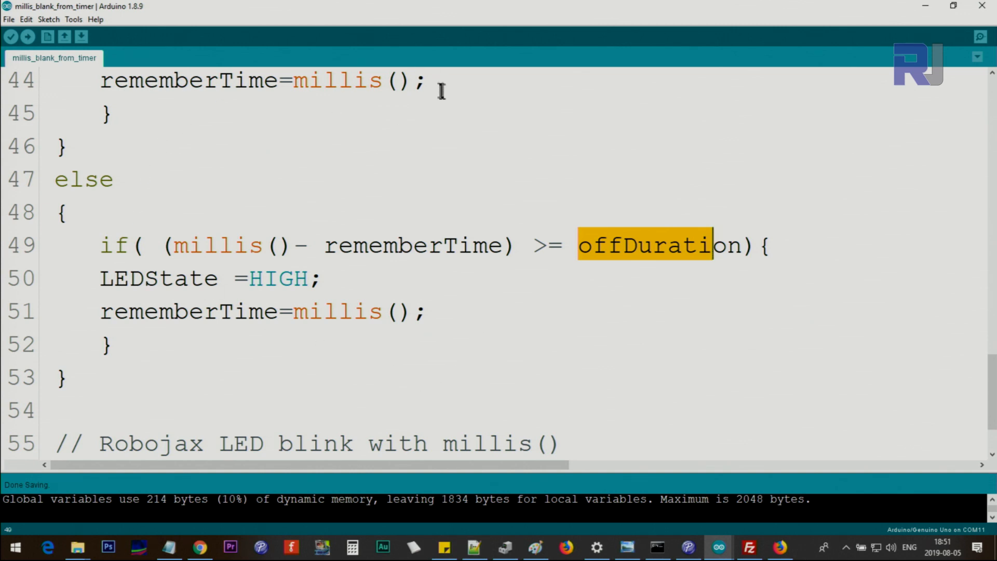
Highlight the LEDpin and LEDState arguments of the final digitalWrite call
{"action": "double_click", "coordinate": [273, 279]}
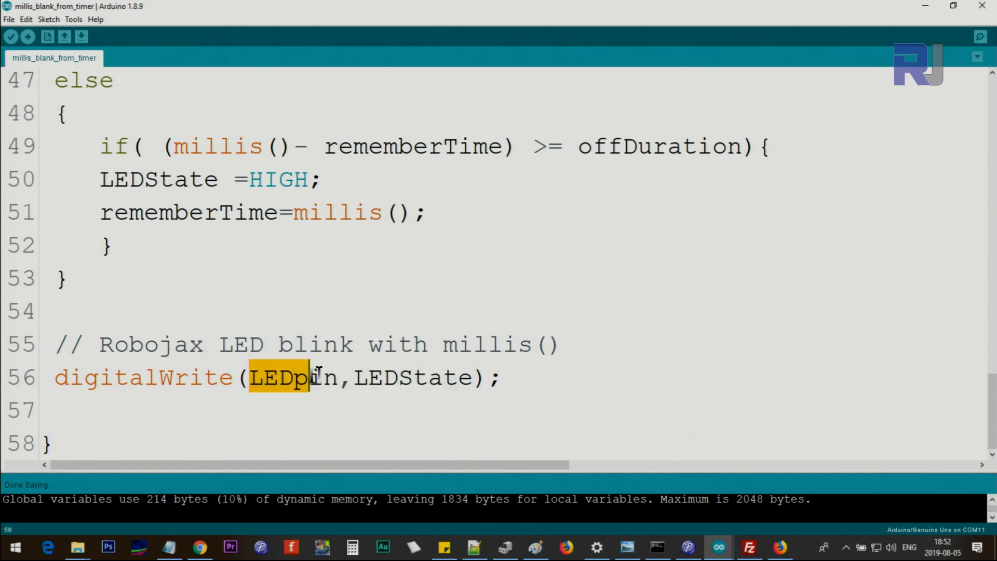
{"action": "double_click", "coordinate": [292, 377]}
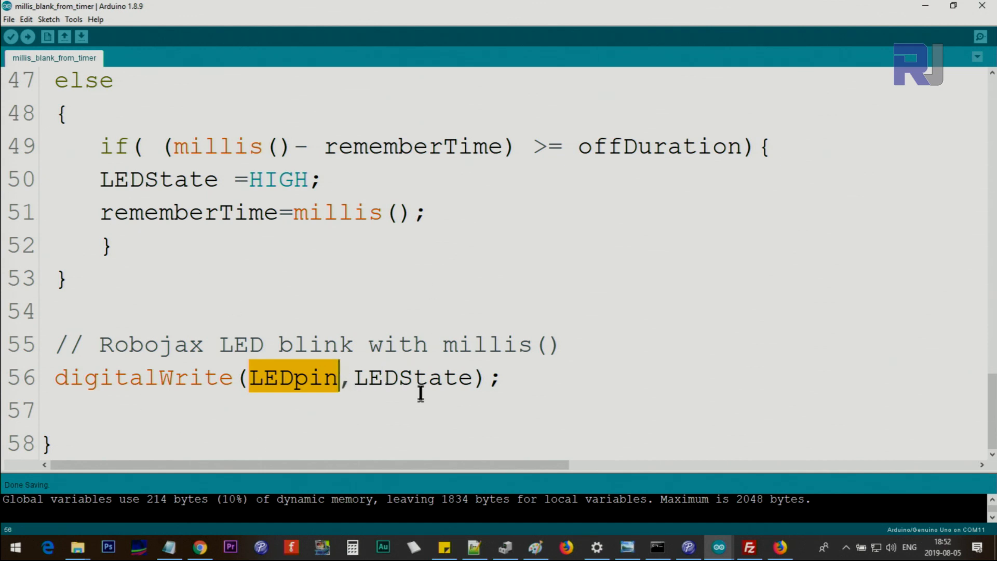
{"action": "double_click", "coordinate": [412, 377]}
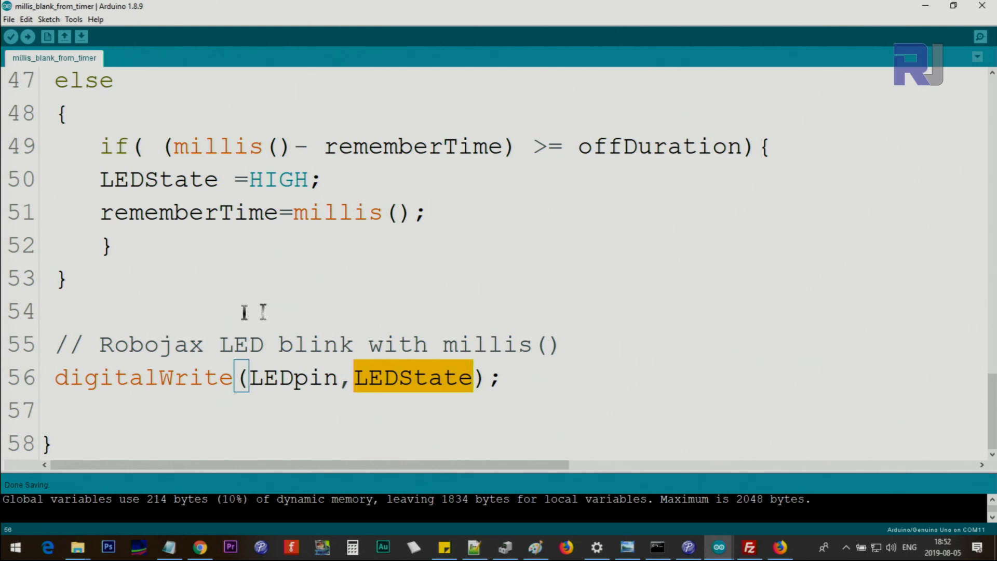
{"action": "mouse_move", "coordinate": [57, 312]}
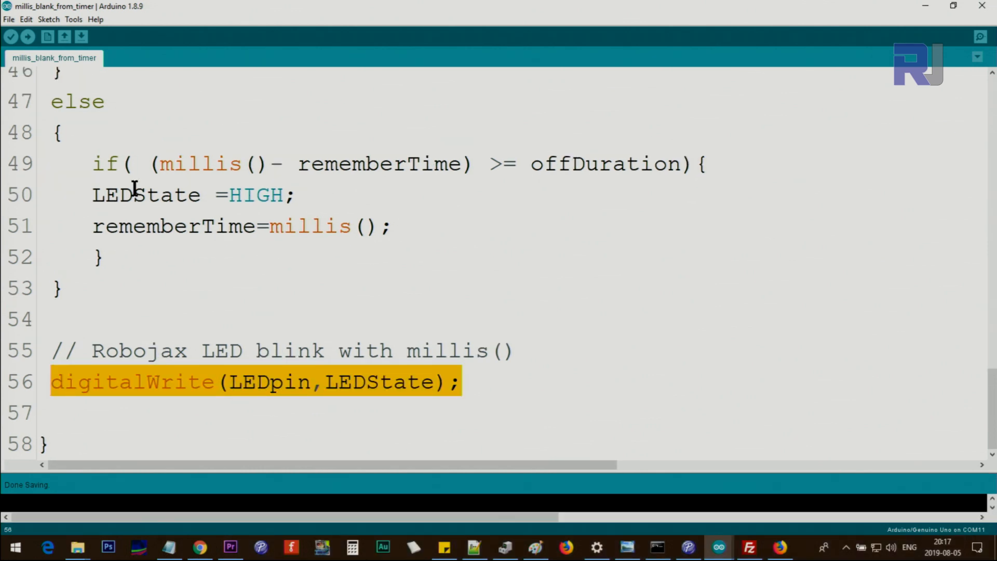
Reuse digitalWrite(LEDpin, LEDState) in both branches and comment out the final line
{"action": "key", "text": "enter"}
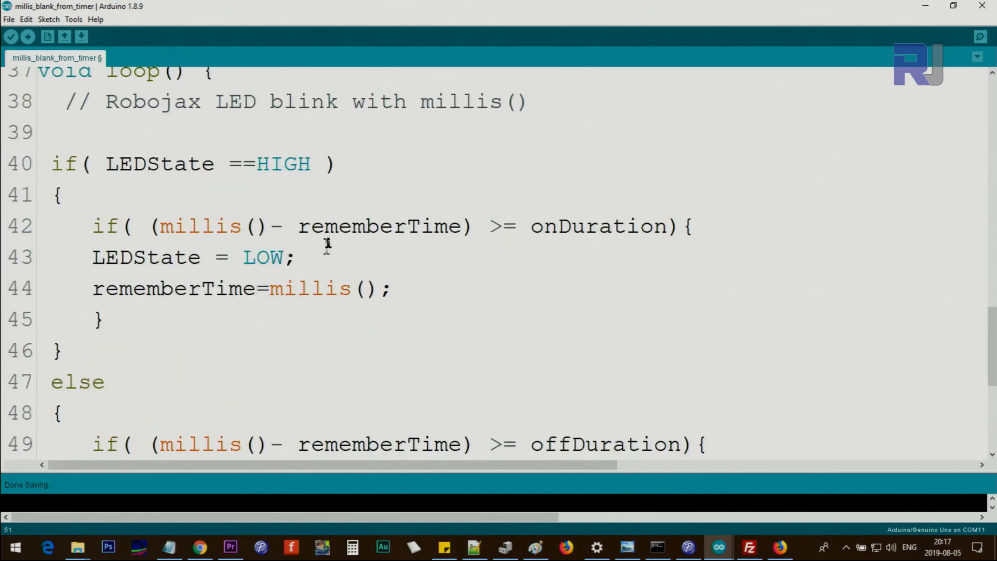
{"action": "scroll", "scroll_direction": "down", "scroll_amount": 3}
{"action": "type", "text": "digitalWrite(LEDpin,LEDState);"}
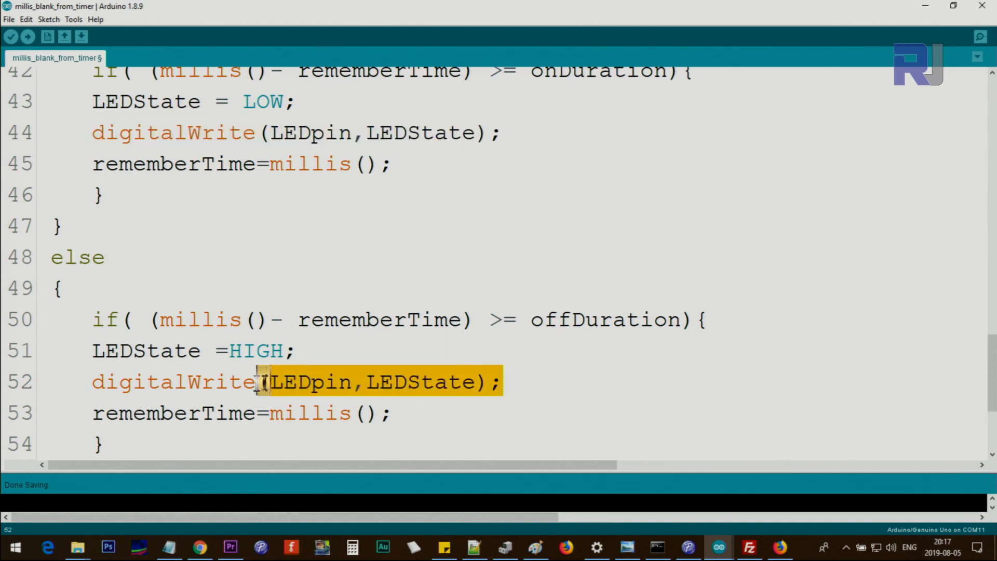
{"action": "scroll", "scroll_direction": "down", "scroll_amount": 3}
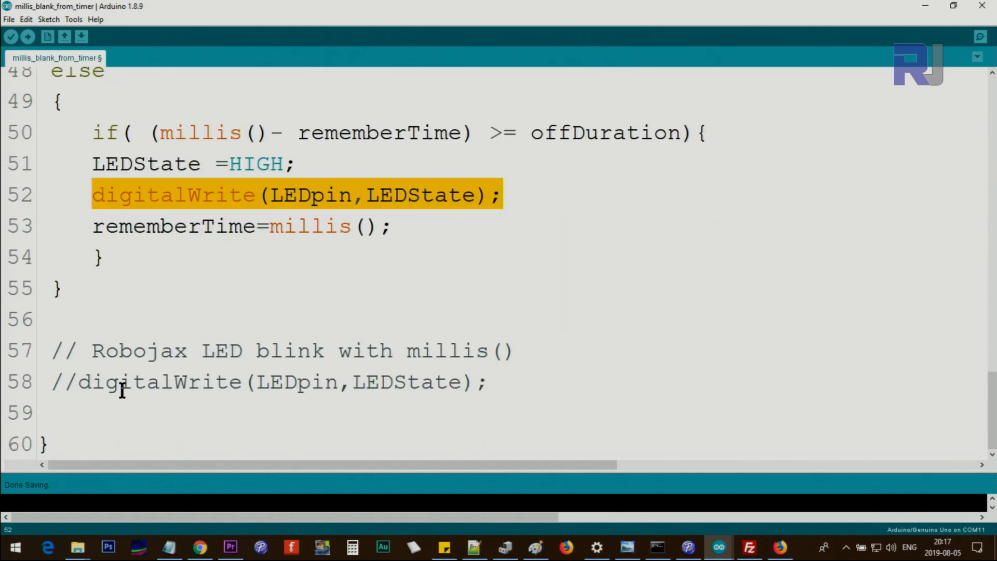
{"action": "mouse_move", "coordinate": [168, 335]}
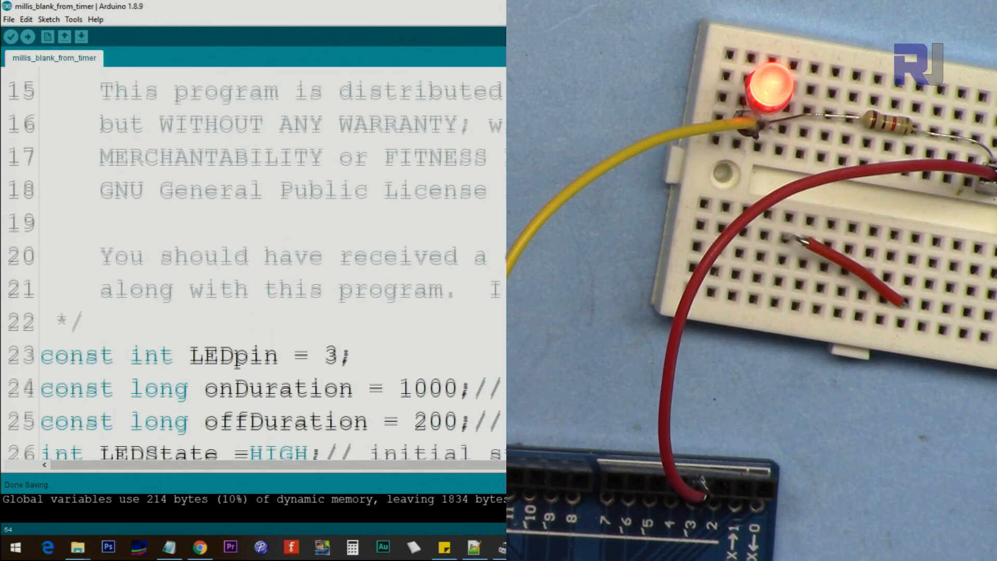
Change onDuration to 3000 and offDuration to 5000, then upload to the board
{"action": "scroll", "scroll_direction": "down", "scroll_amount": 3}
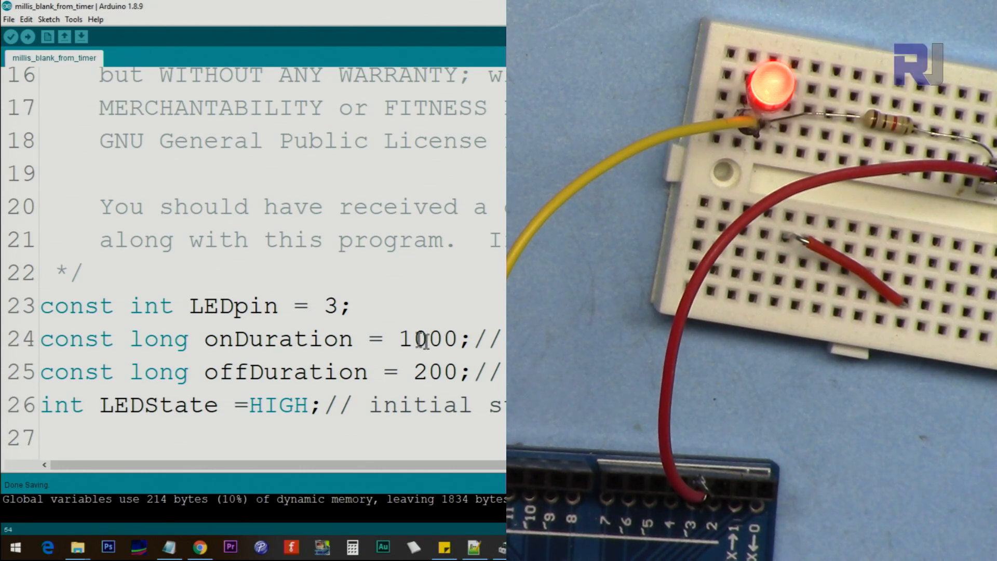
{"action": "double_click", "coordinate": [405, 338]}
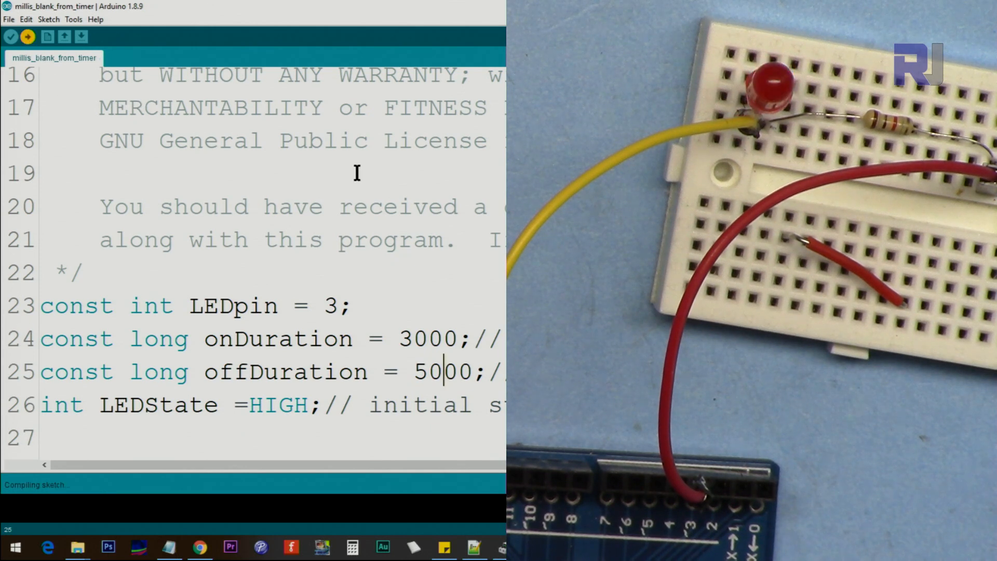
{"action": "left_click", "coordinate": [28, 37]}
{"action": "type", "text": "1"}
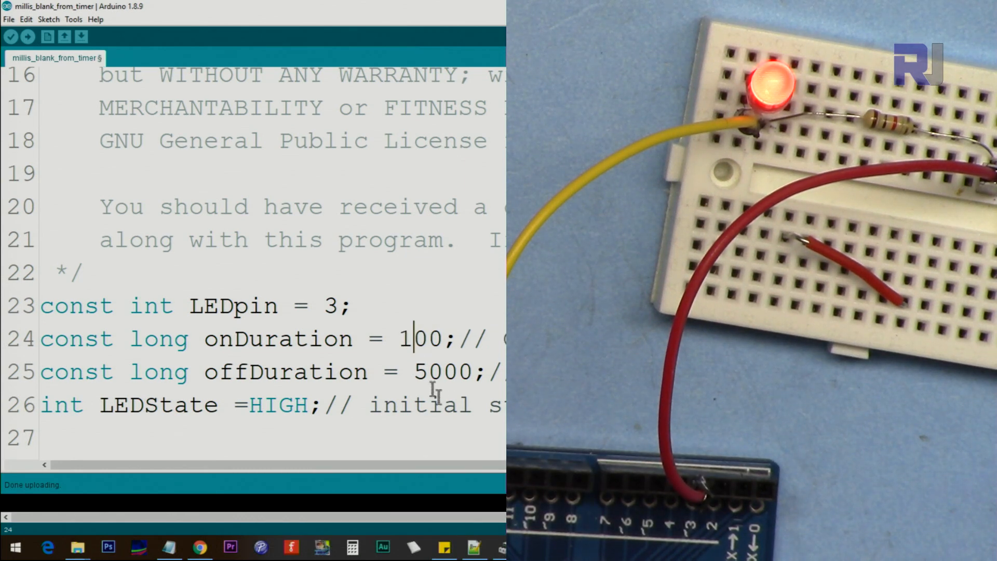
Set onDuration to 100 and offDuration to 500, then re-upload the sketch
{"action": "double_click", "coordinate": [427, 371]}
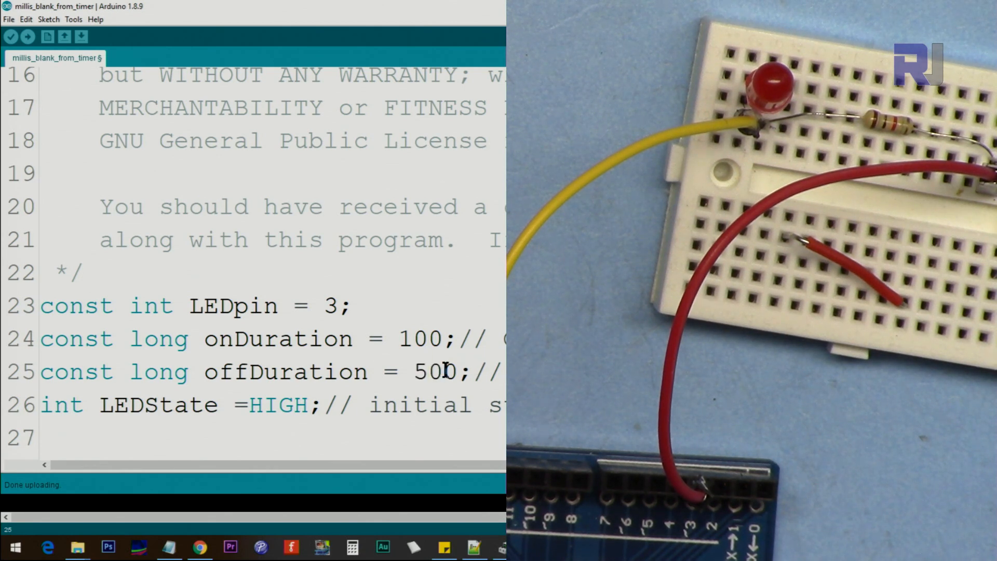
{"action": "left_click", "coordinate": [28, 36]}
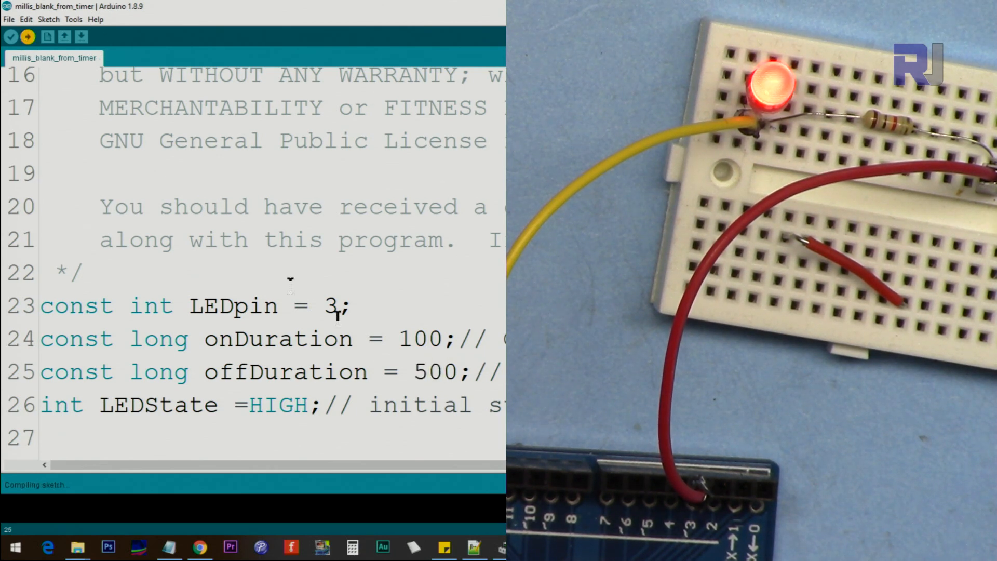
{"action": "left_click", "coordinate": [28, 36]}
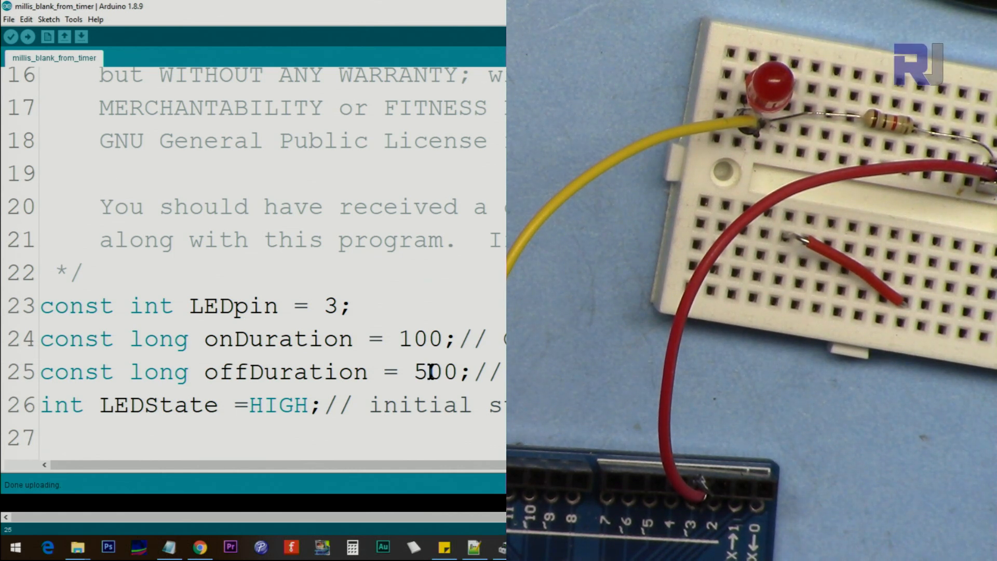
{"action": "scroll", "scroll_direction": "down", "scroll_amount": 3}
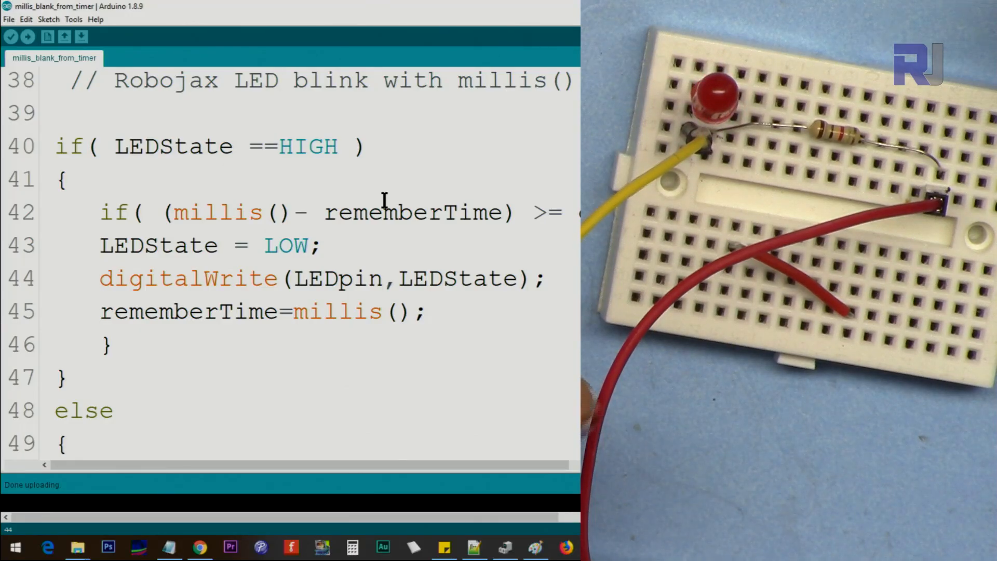